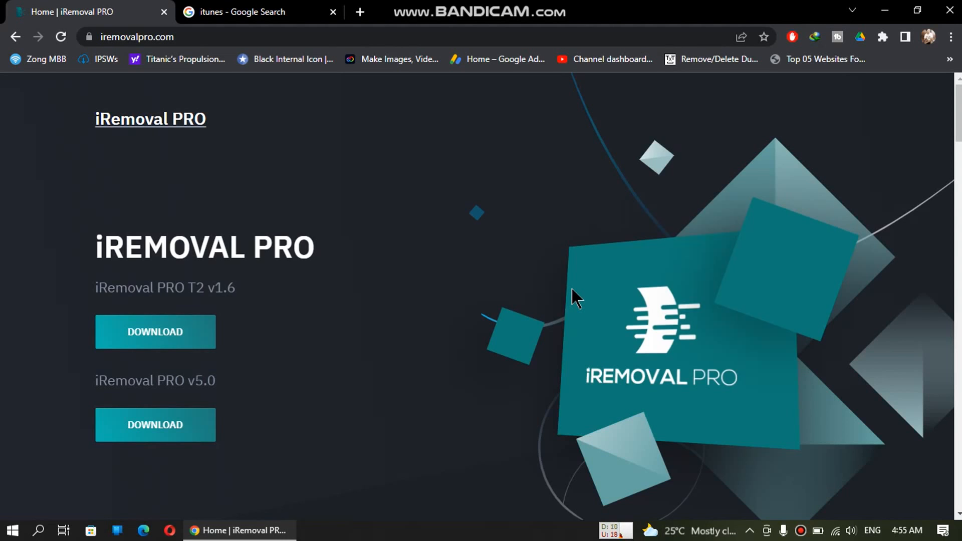
mouse_move(547, 276)
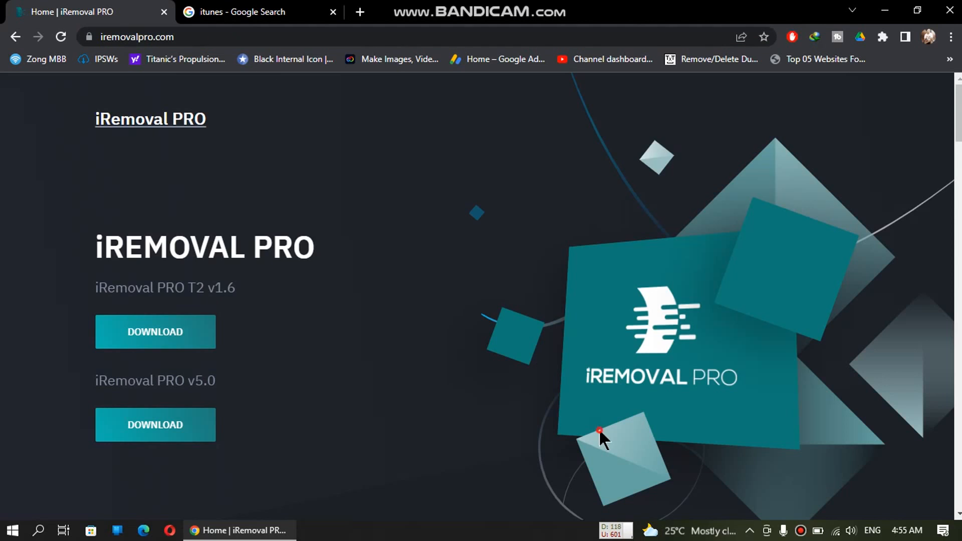
mouse_move(187, 383)
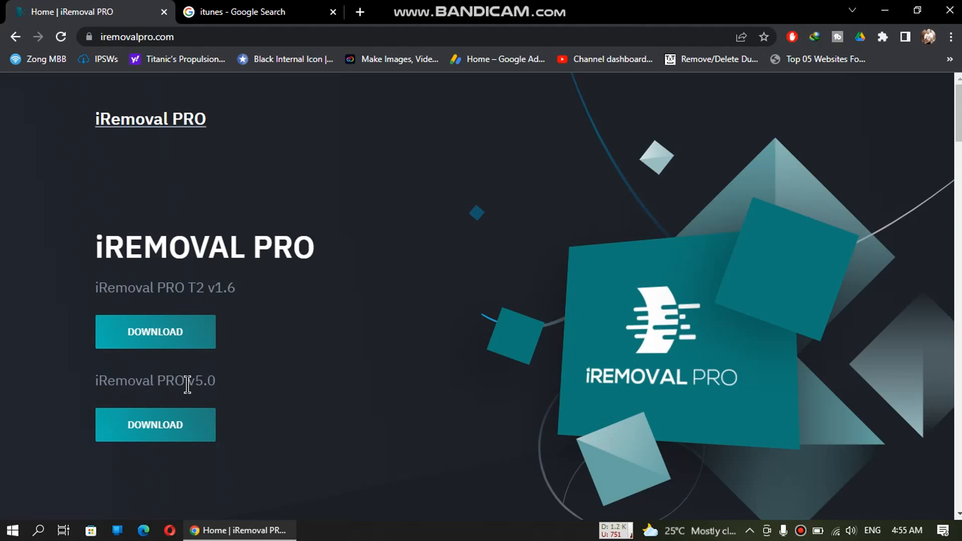
mouse_move(472, 359)
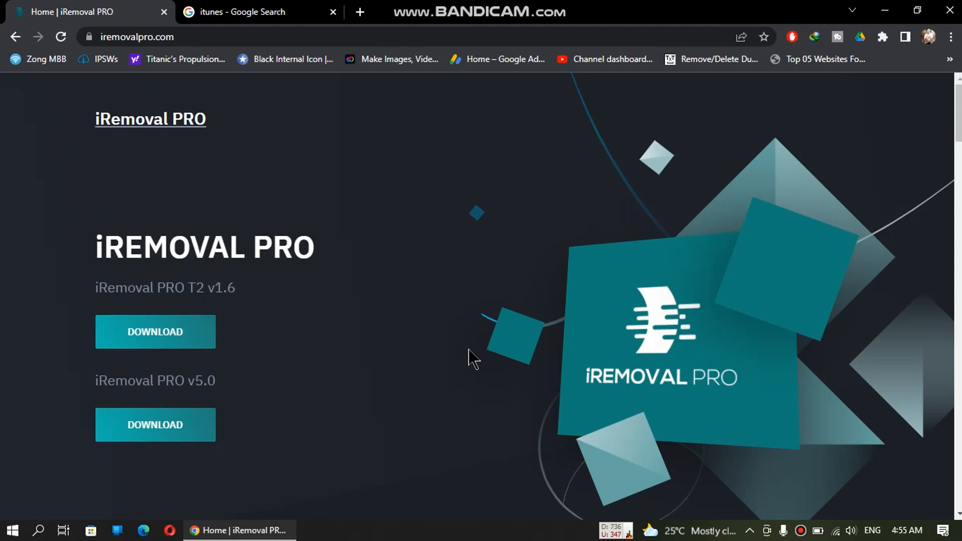
mouse_move(385, 243)
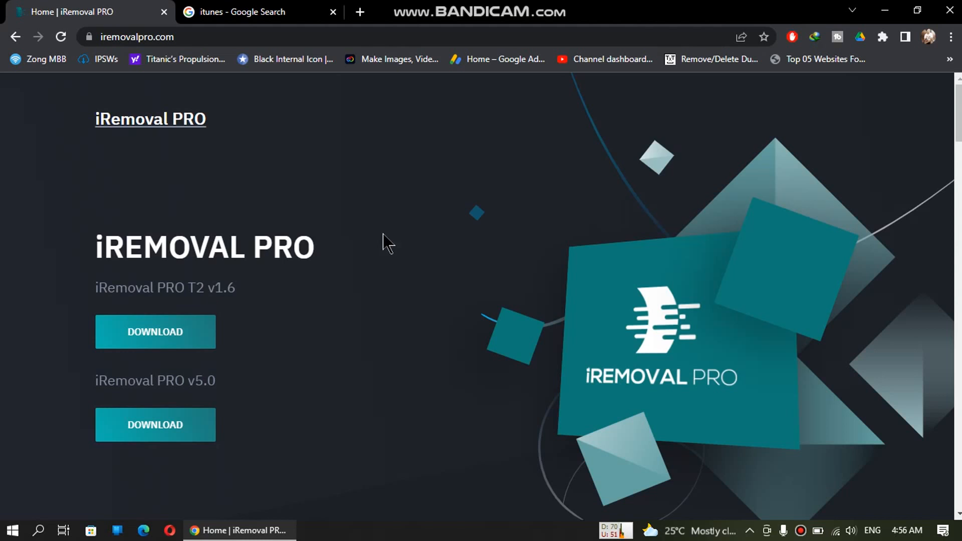
From the Google 'itunes' results, open Apple's iTunes for Windows article and browse its installer links.
click(257, 12)
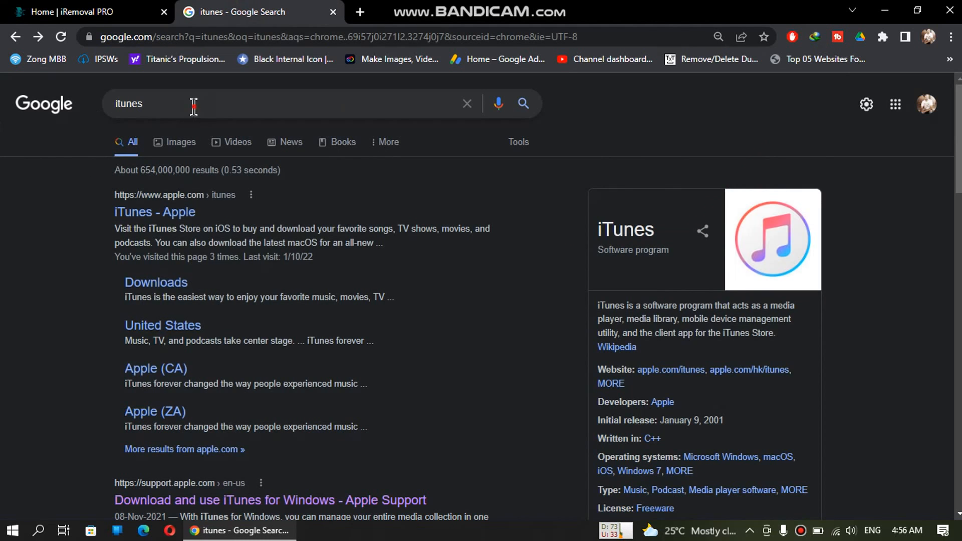
mouse_move(24, 282)
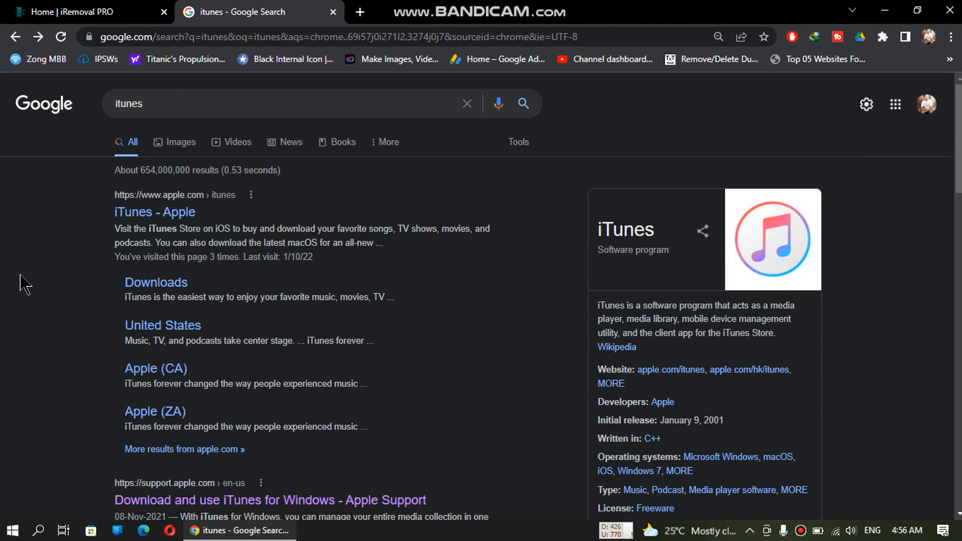
mouse_move(16, 289)
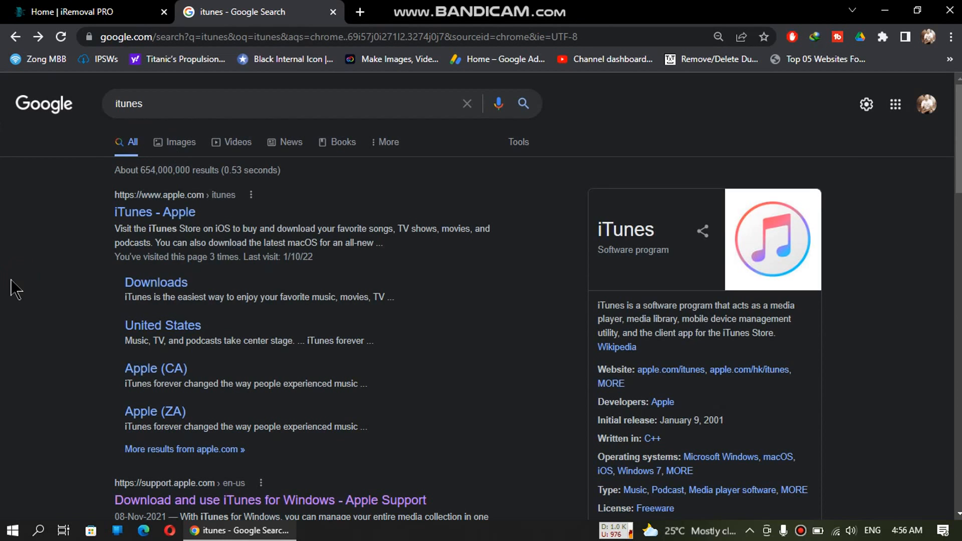
scroll(down, 3)
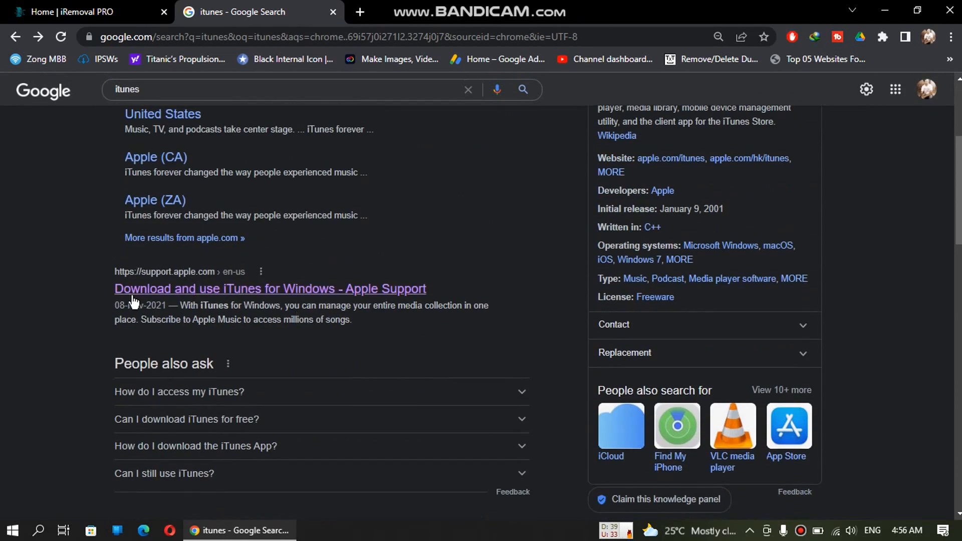
mouse_move(281, 290)
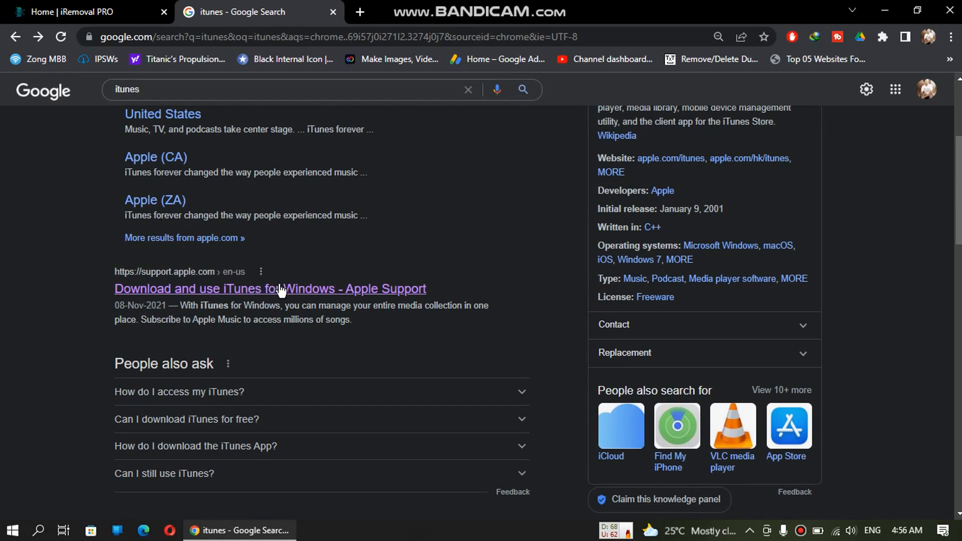
click(269, 288)
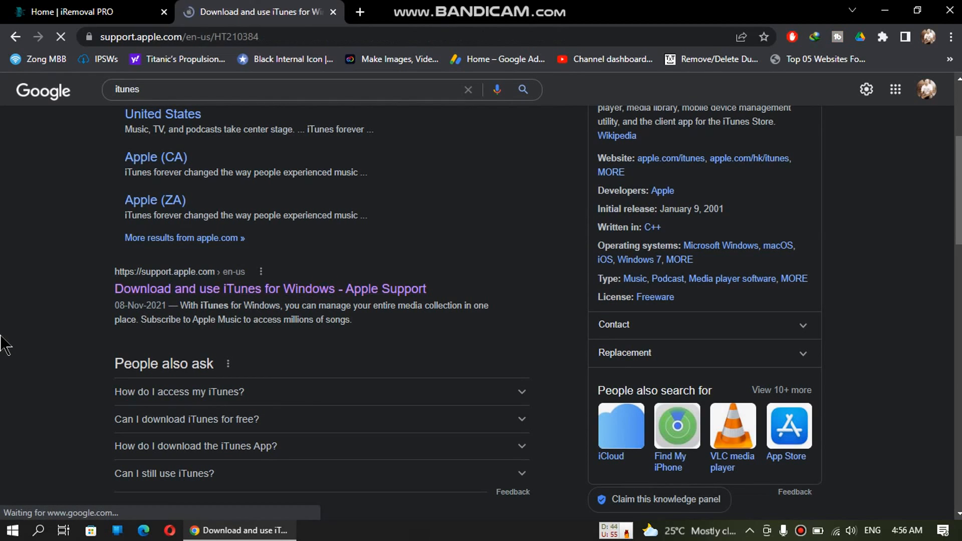
click(270, 288)
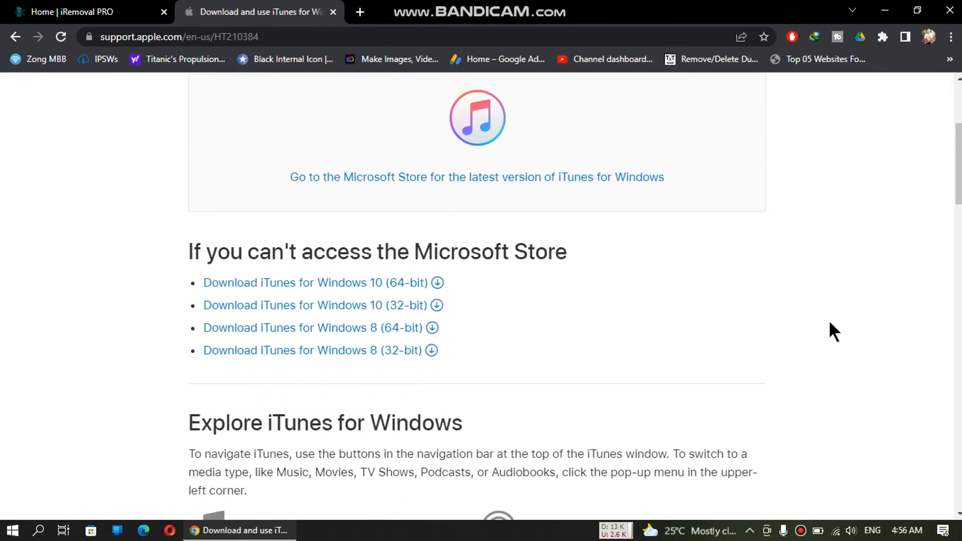
scroll(down, 3)
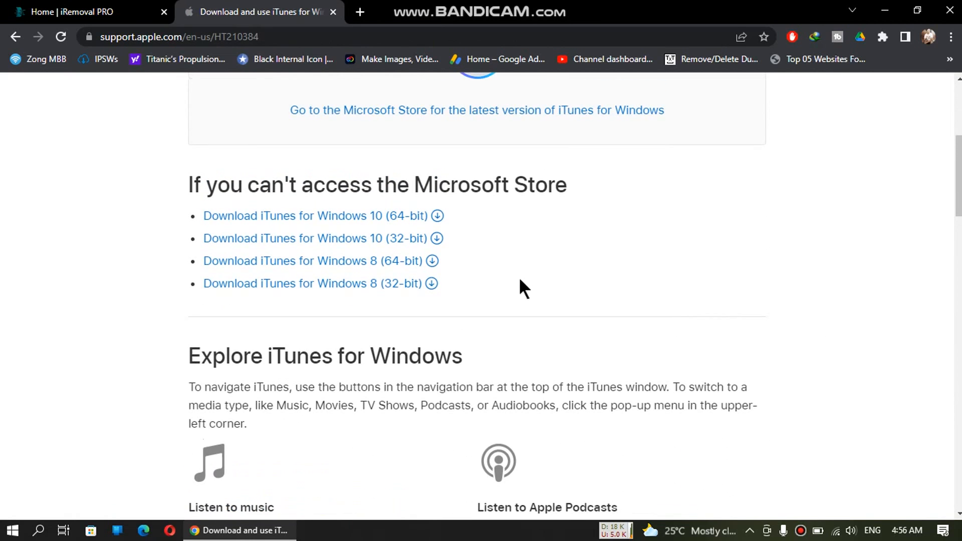
mouse_move(348, 287)
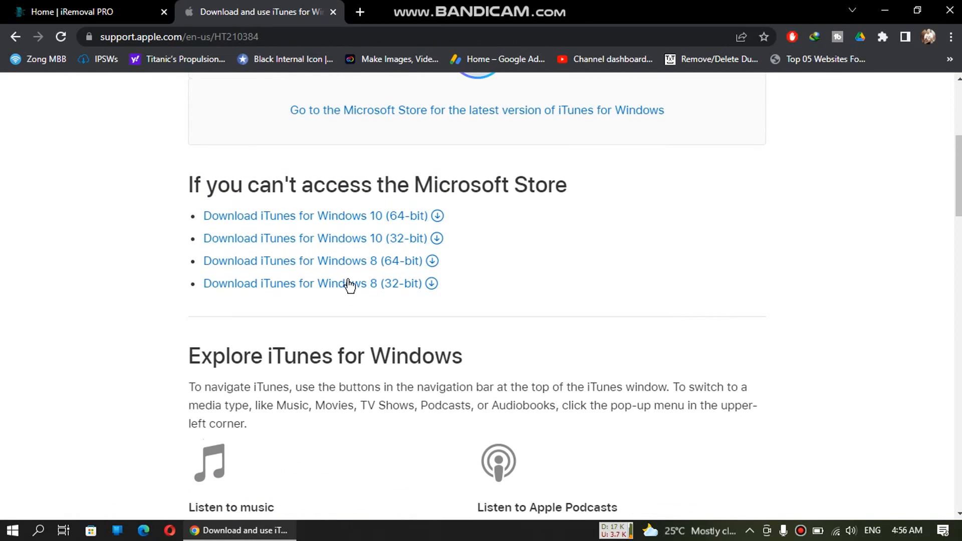
mouse_move(381, 319)
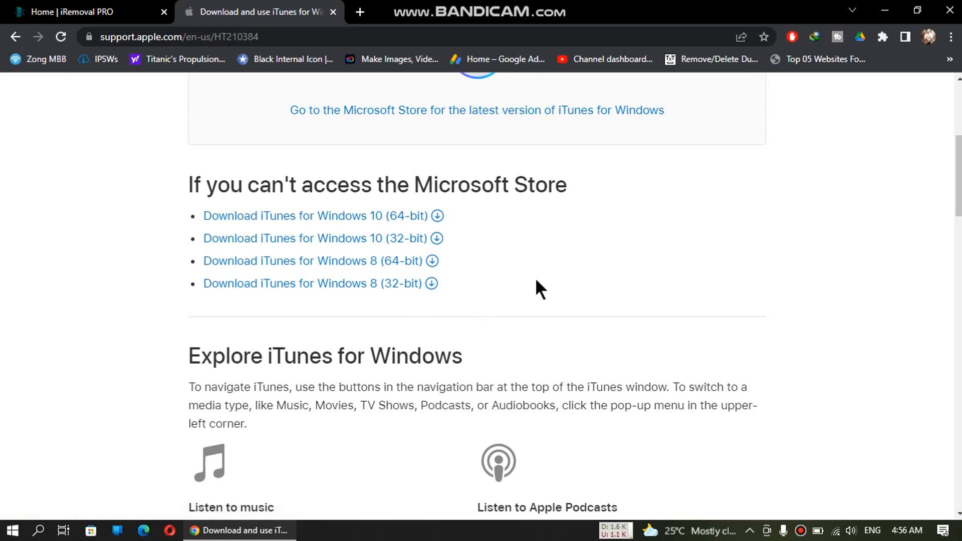
mouse_move(481, 292)
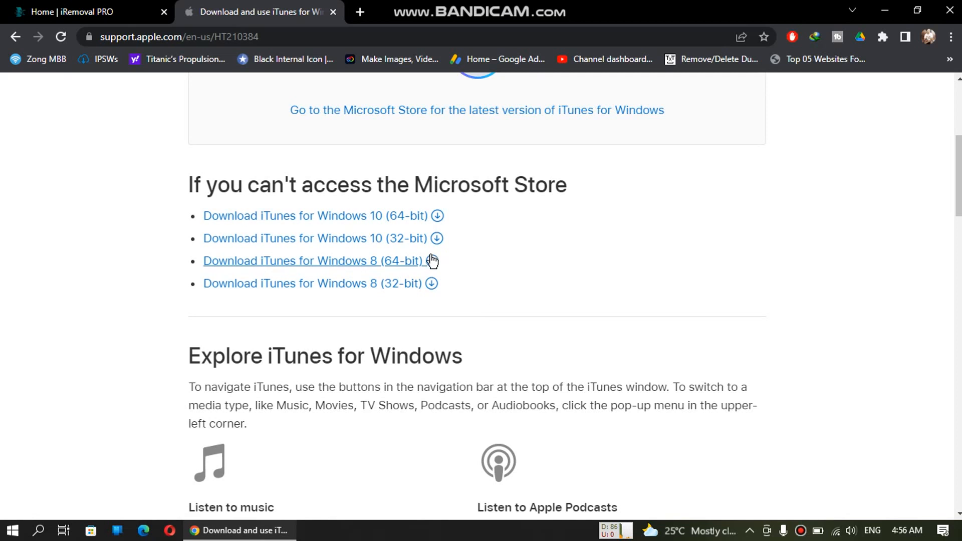
scroll(up, 3)
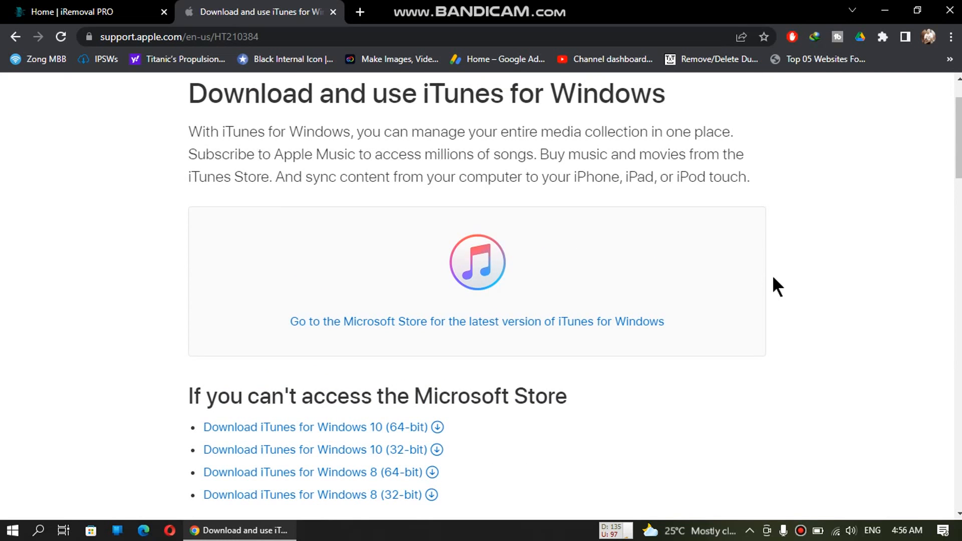
mouse_move(539, 347)
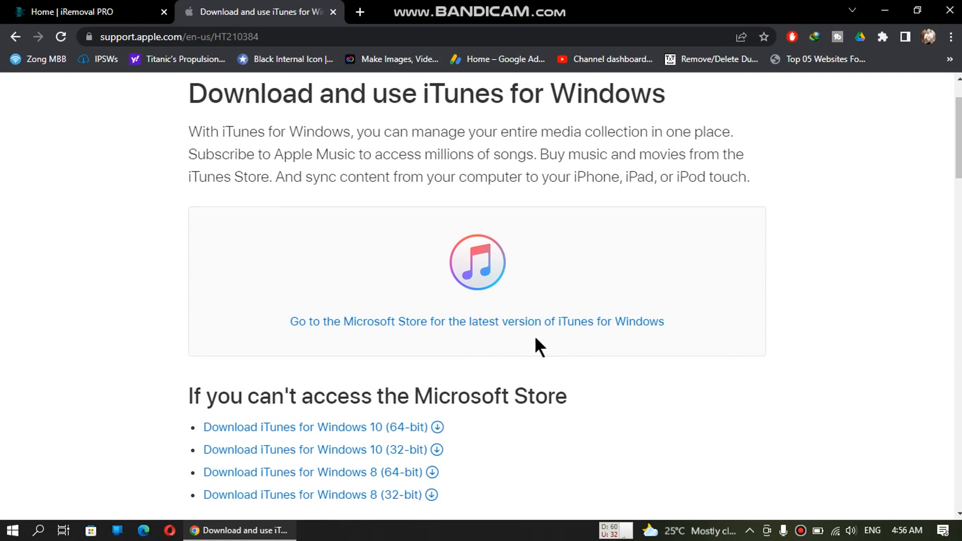
mouse_move(498, 355)
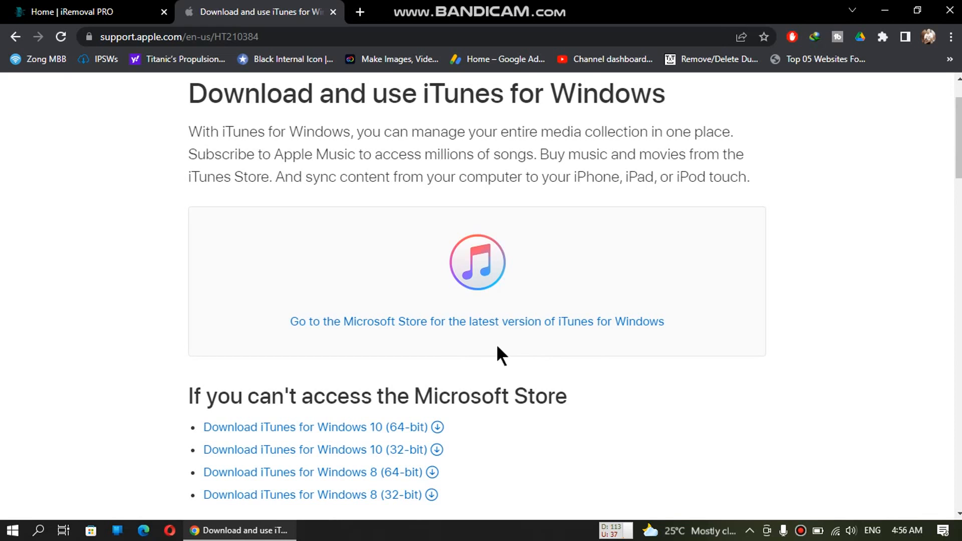
scroll(down, 3)
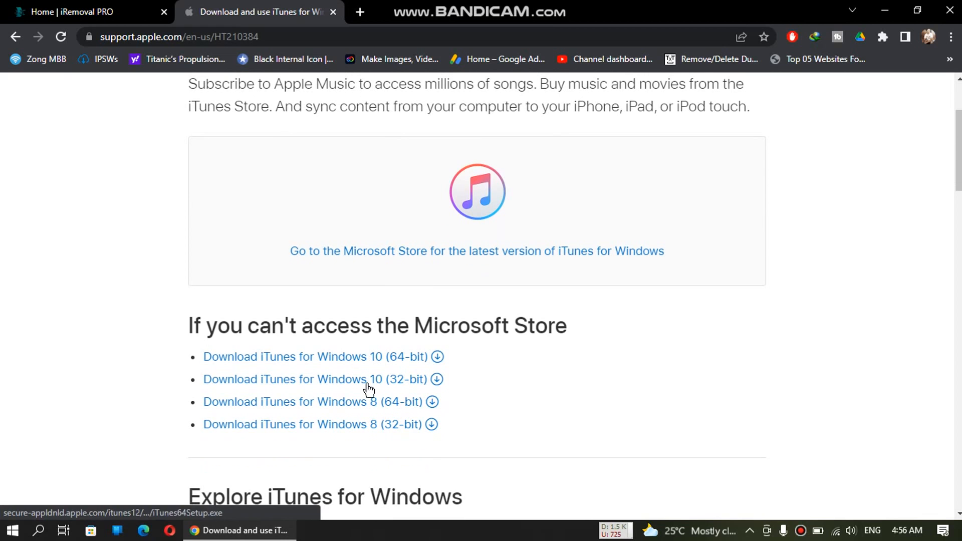
mouse_move(499, 380)
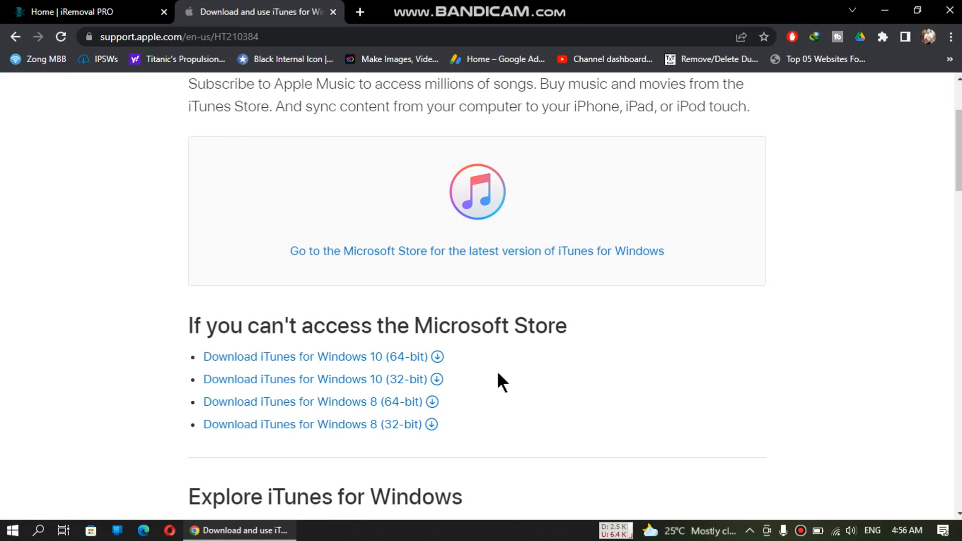
Open Windows Security from the tray, switch Real-time protection off, and minimise it.
click(85, 12)
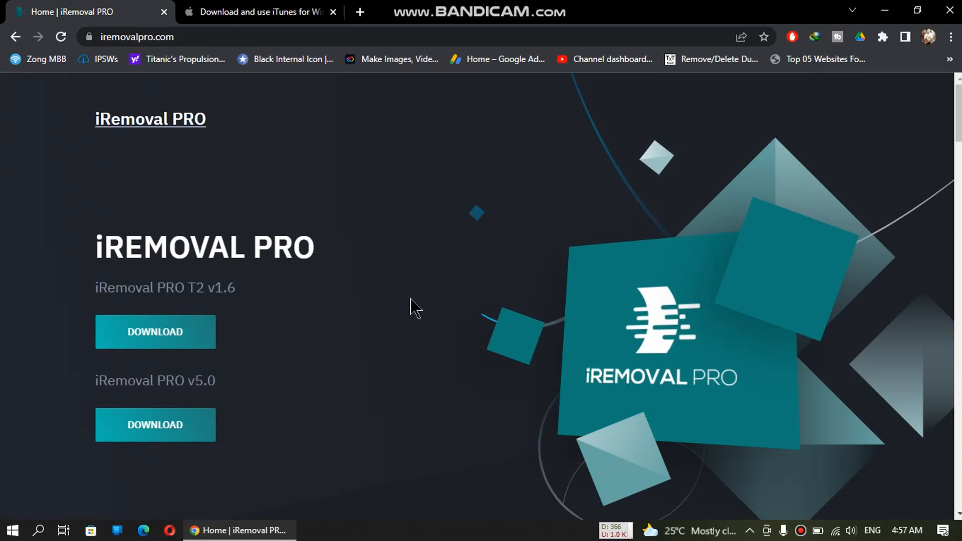
mouse_move(153, 384)
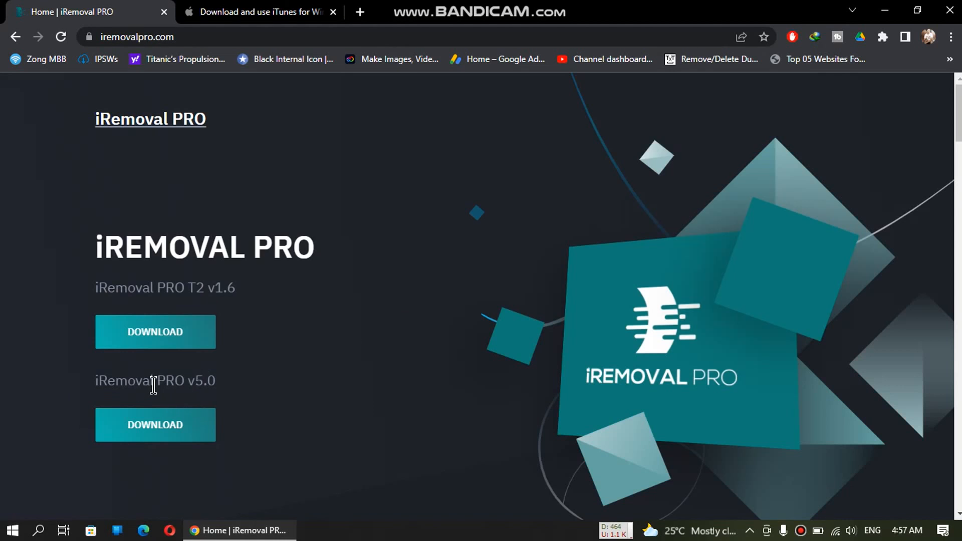
click(751, 530)
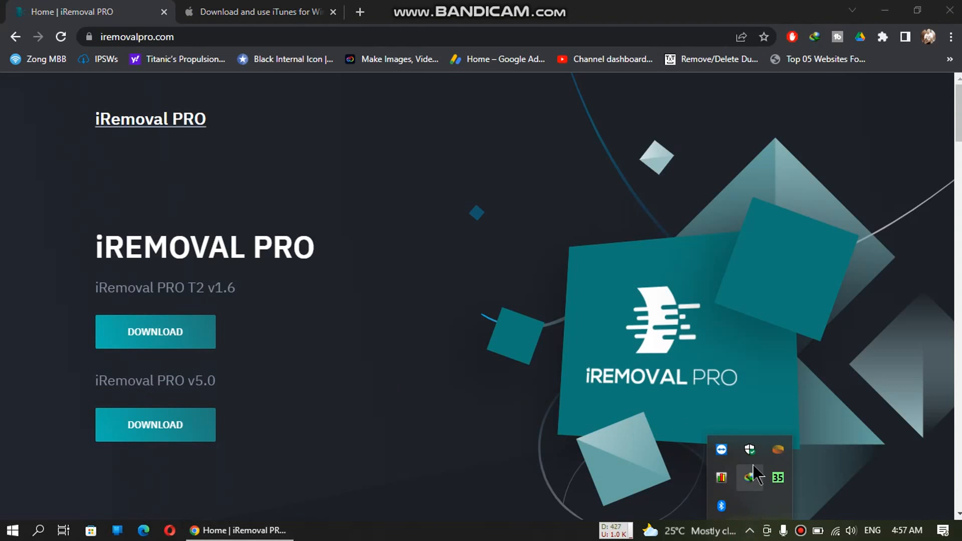
click(749, 450)
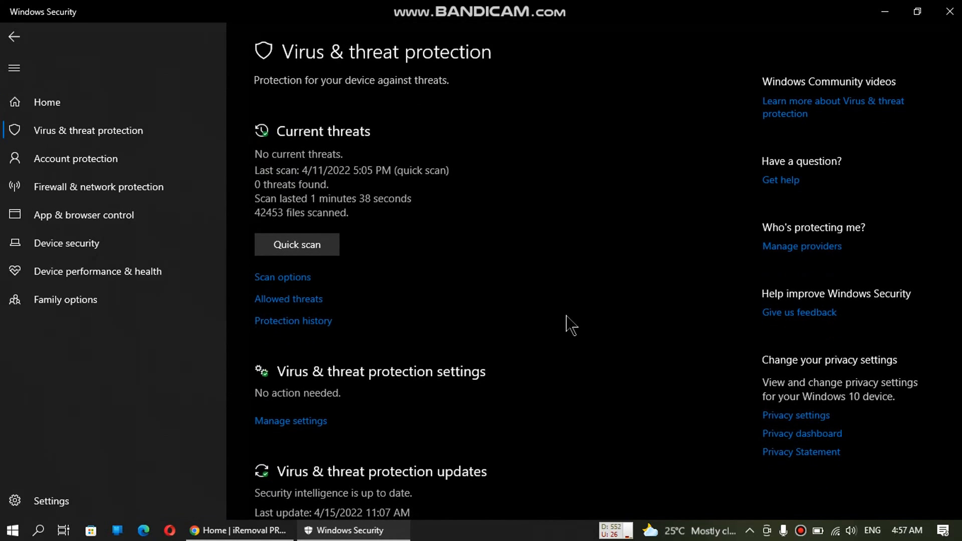
scroll(down, 3)
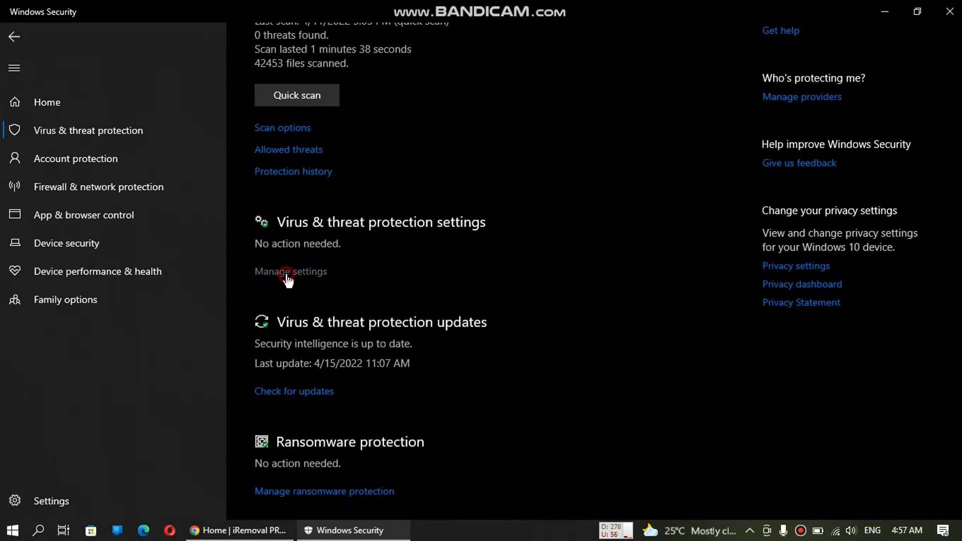
click(290, 271)
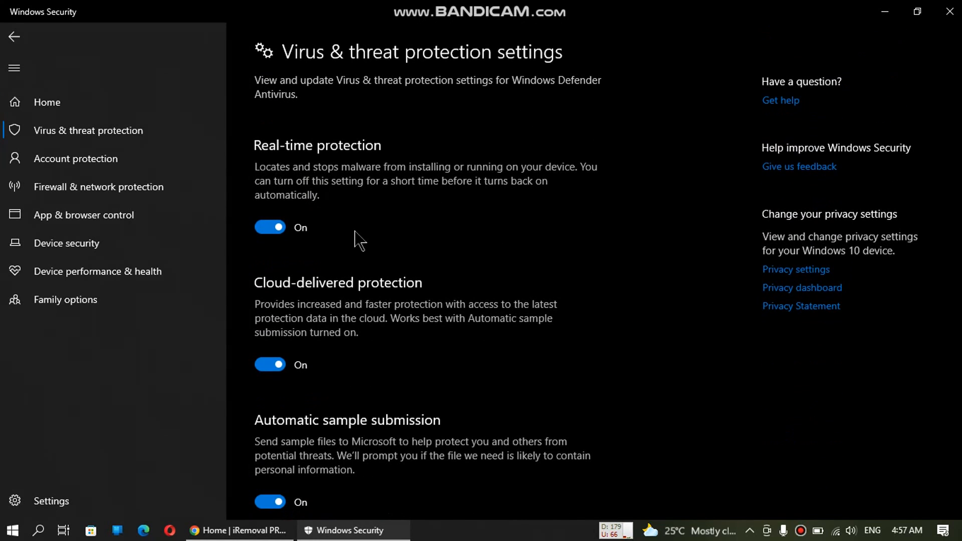
mouse_move(371, 209)
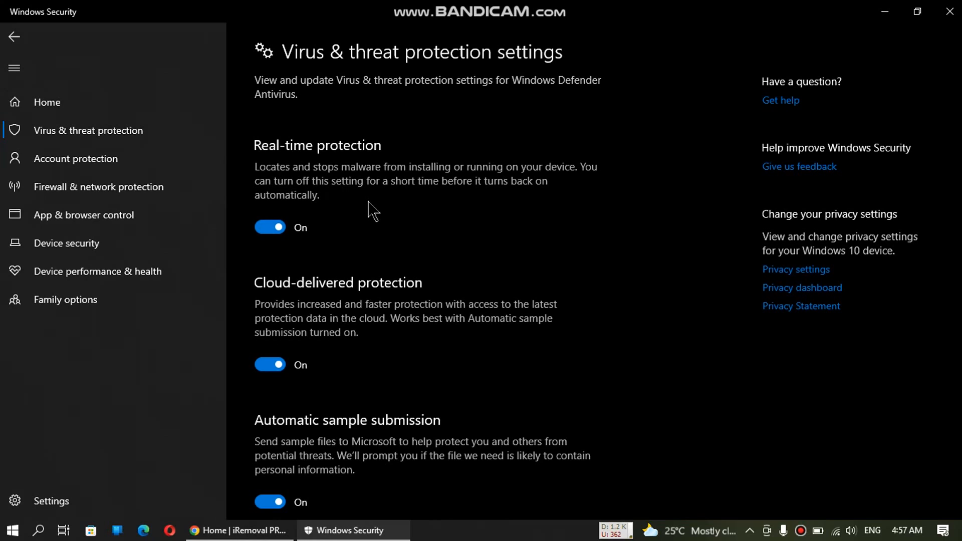
click(270, 227)
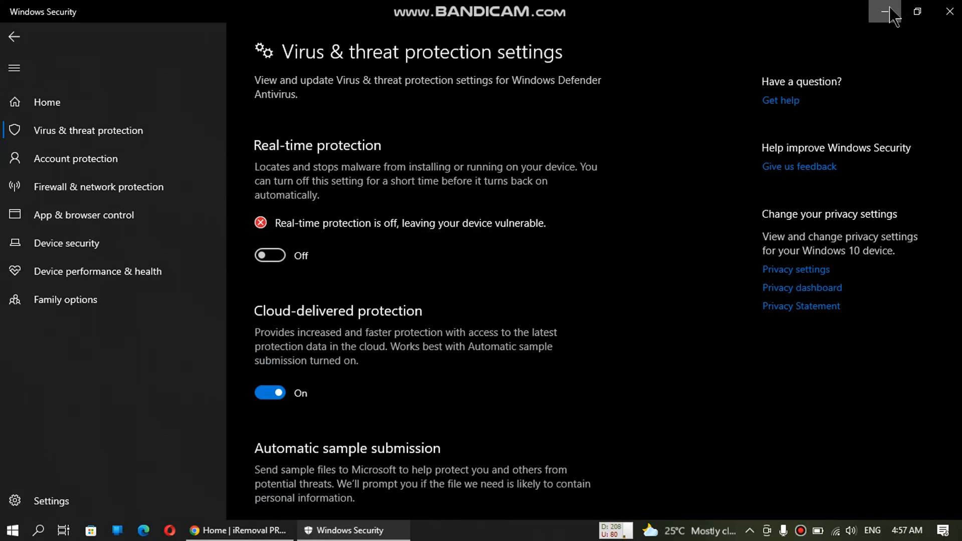
click(883, 11)
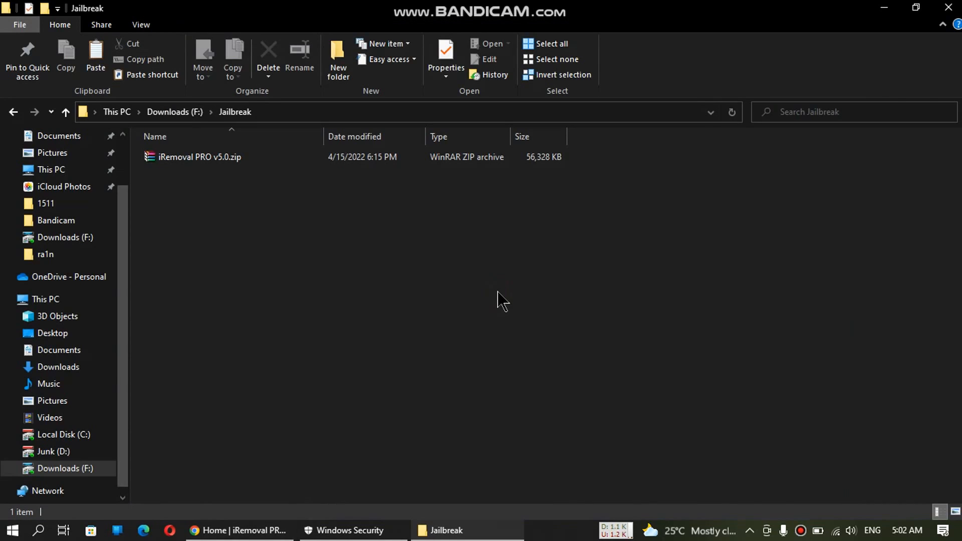
mouse_move(391, 337)
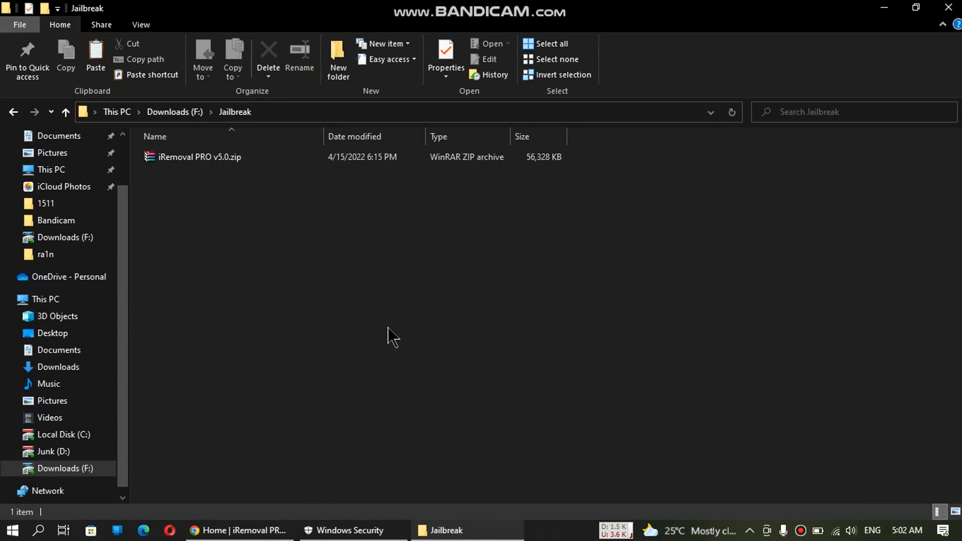
mouse_move(397, 337)
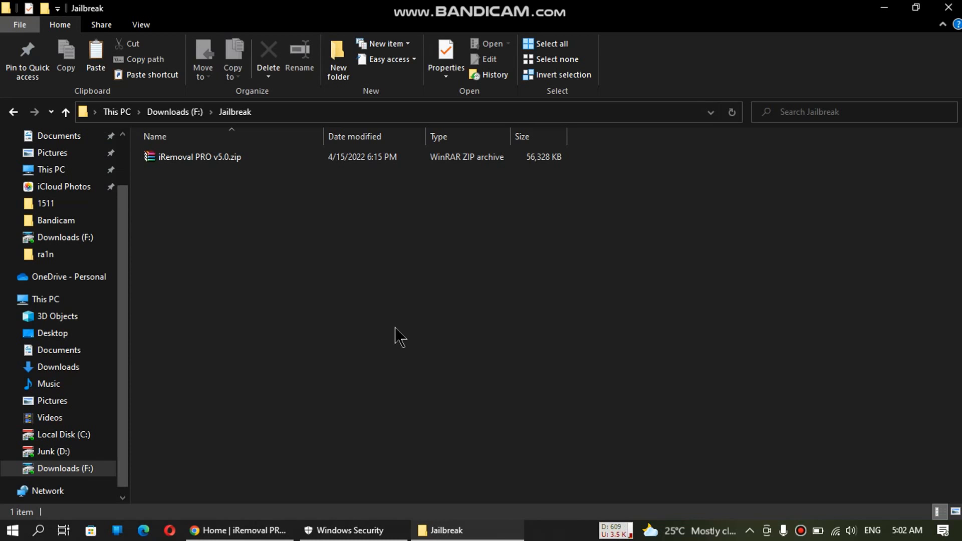
Confirm real-time protection is off and extract the iRemoval PRO v5.0 zip in Jailbreak.
click(352, 530)
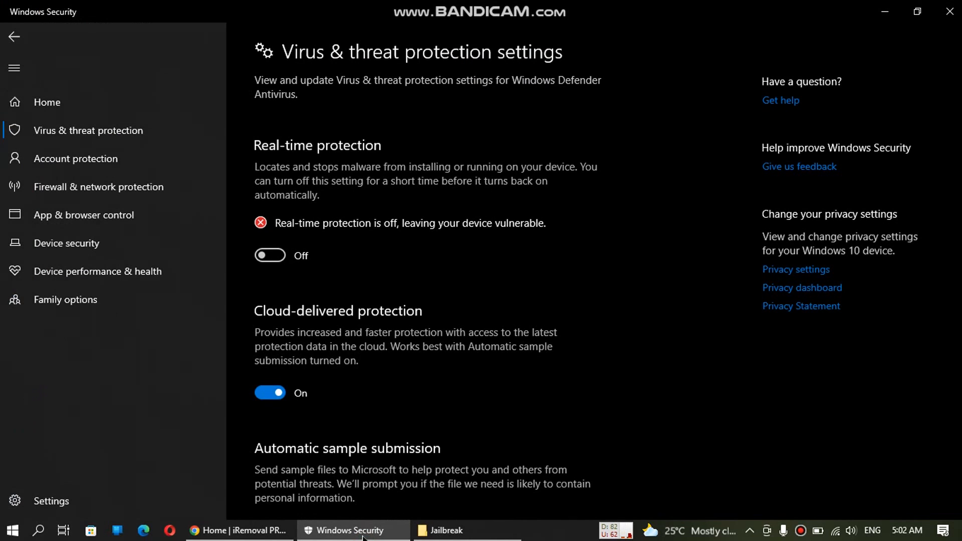
click(444, 529)
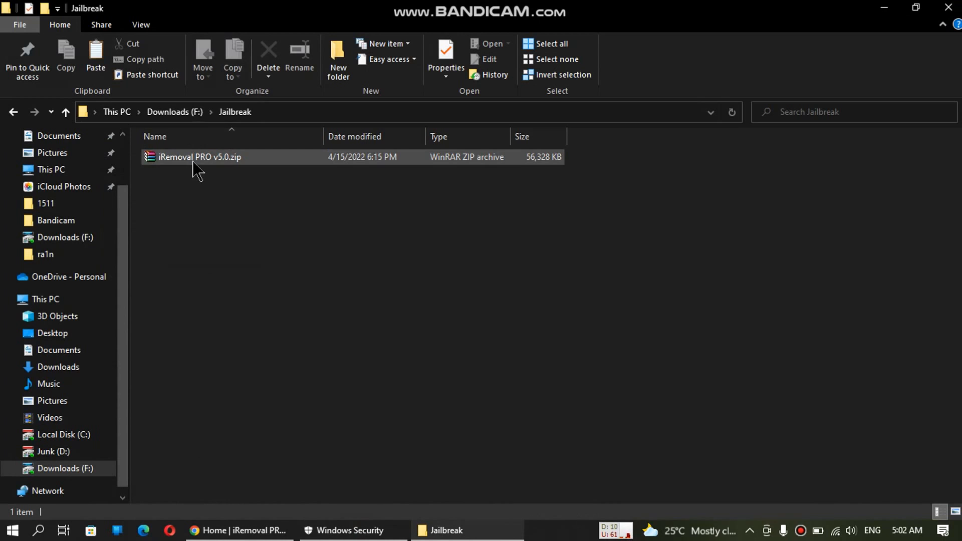
right_click(198, 156)
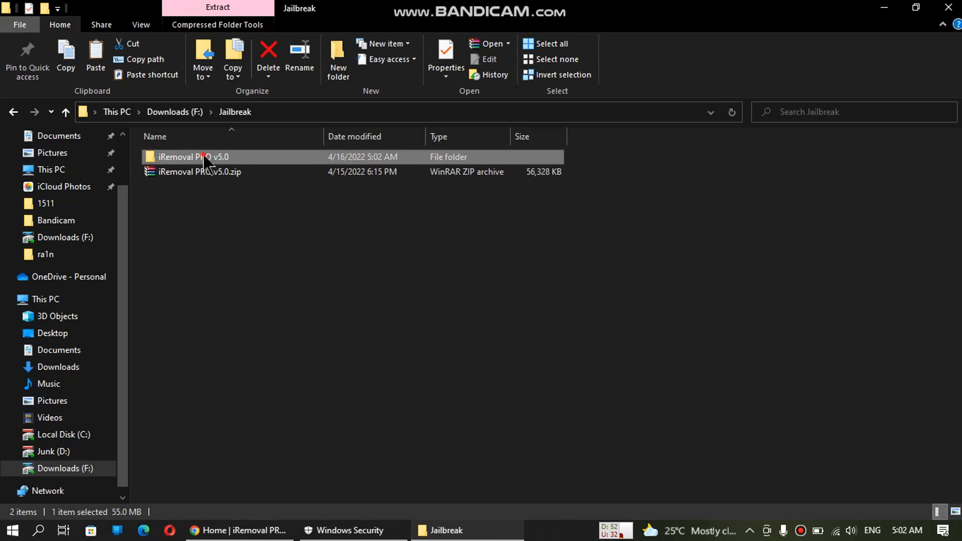
Run iRemoval PRO v5.0.exe from the extracted folder as administrator.
double_click(194, 157)
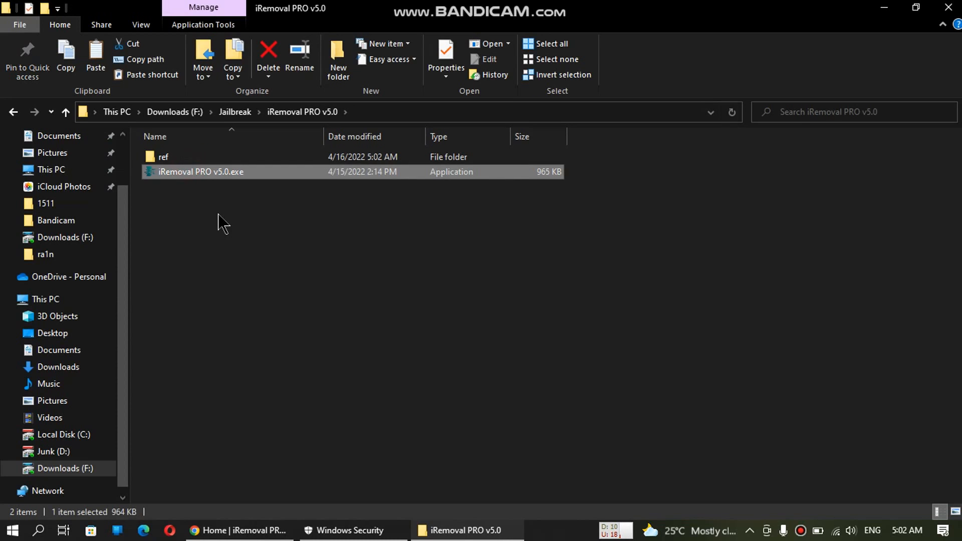
right_click(200, 172)
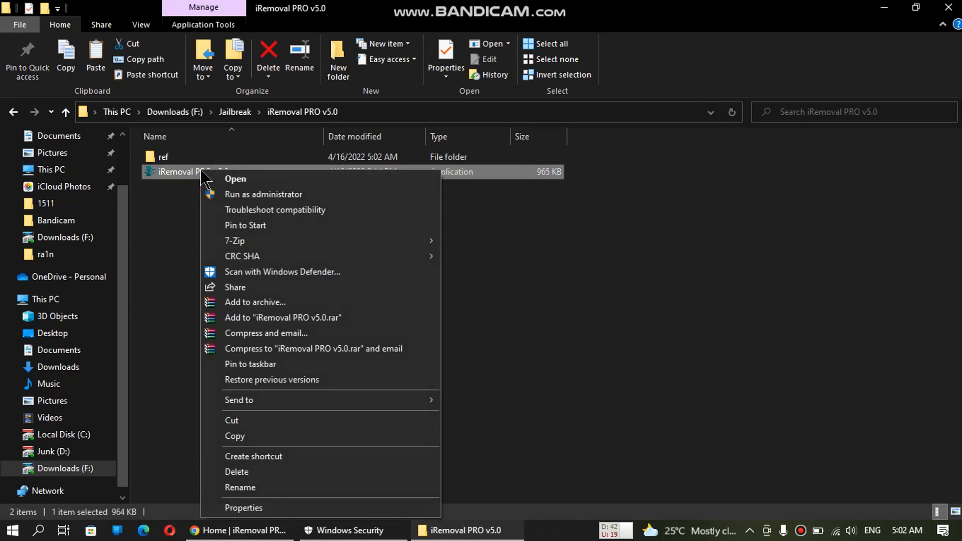
click(263, 194)
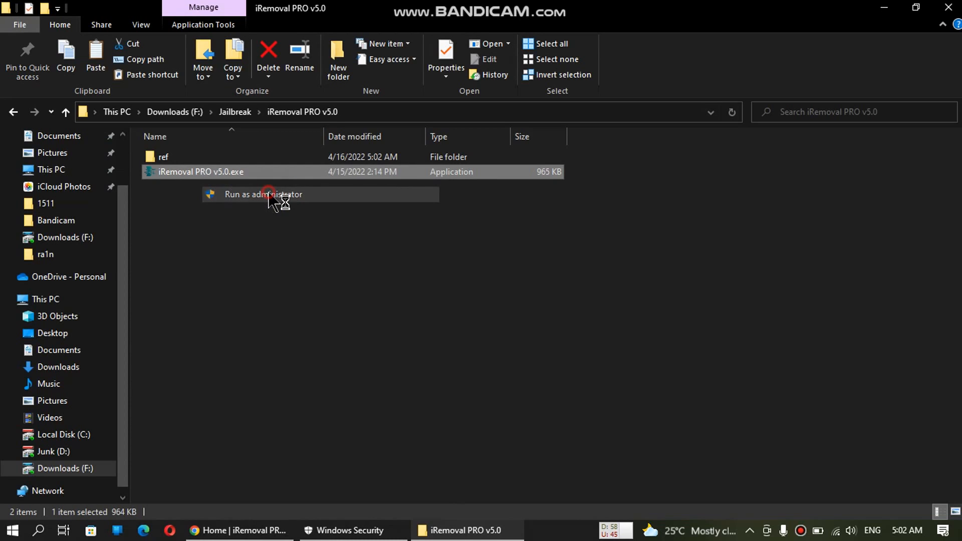
click(262, 194)
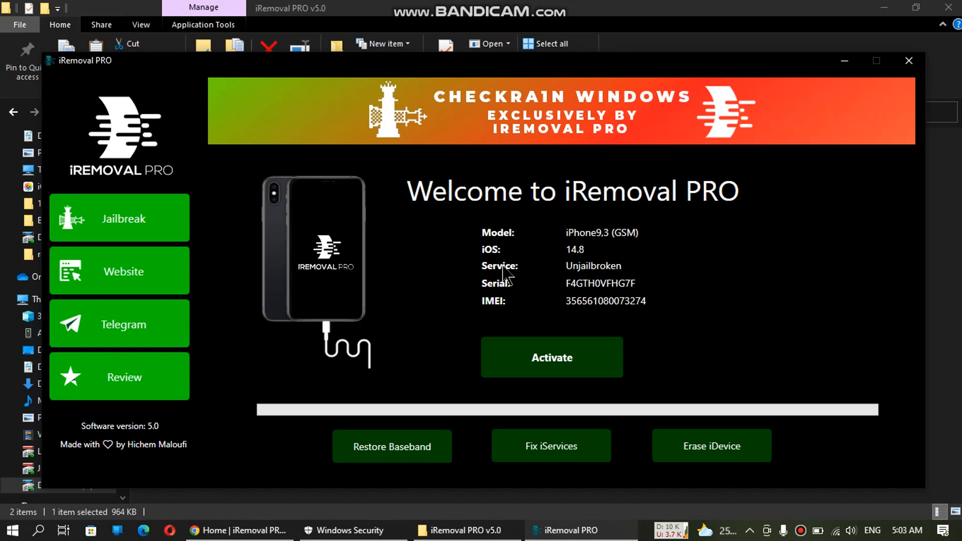
mouse_move(119, 219)
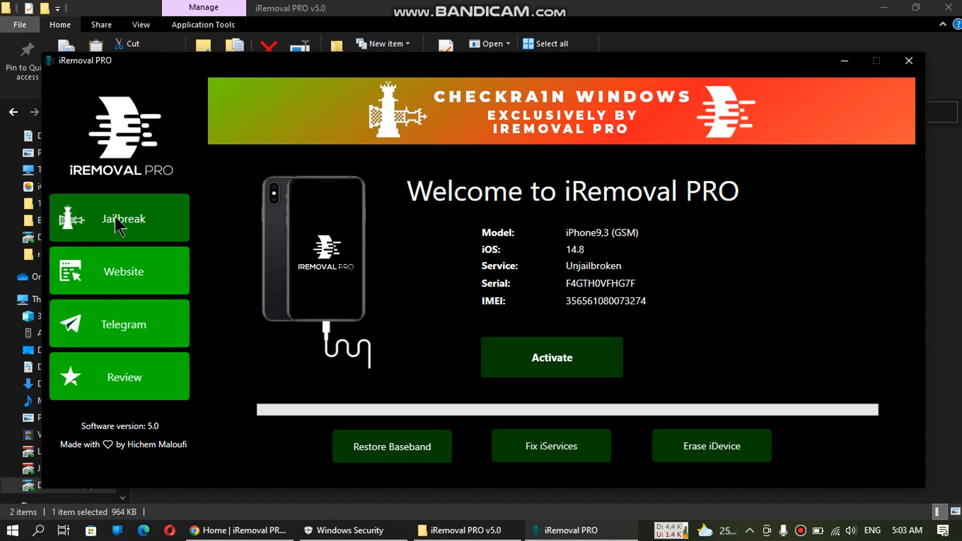
Launch checkra1n via Jailbreak, accept the missing-driver install, and reopen Windows Security.
click(119, 219)
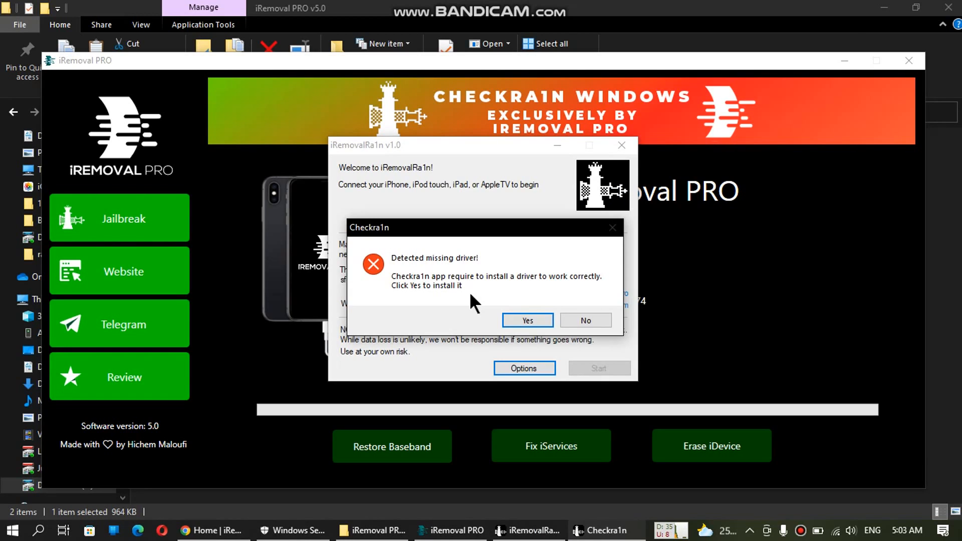
mouse_move(462, 321)
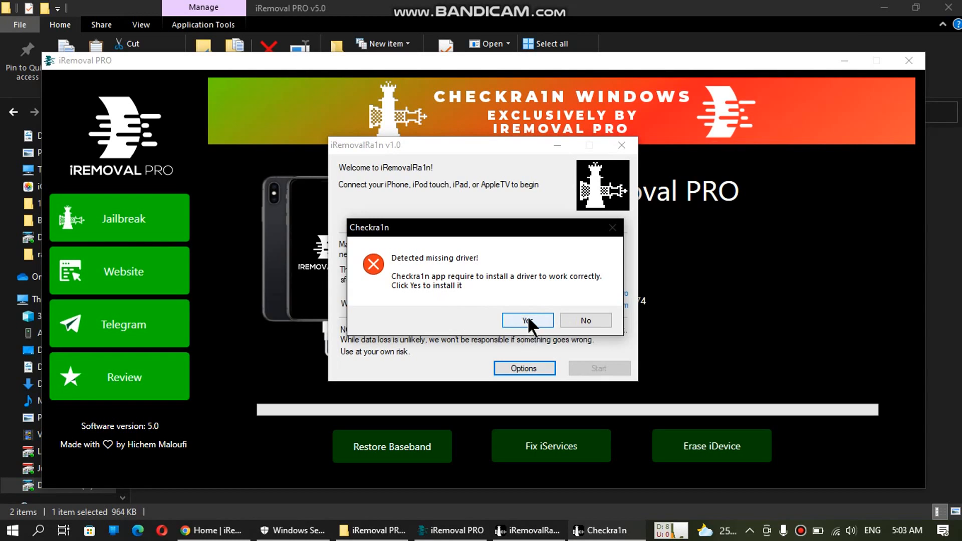
click(527, 320)
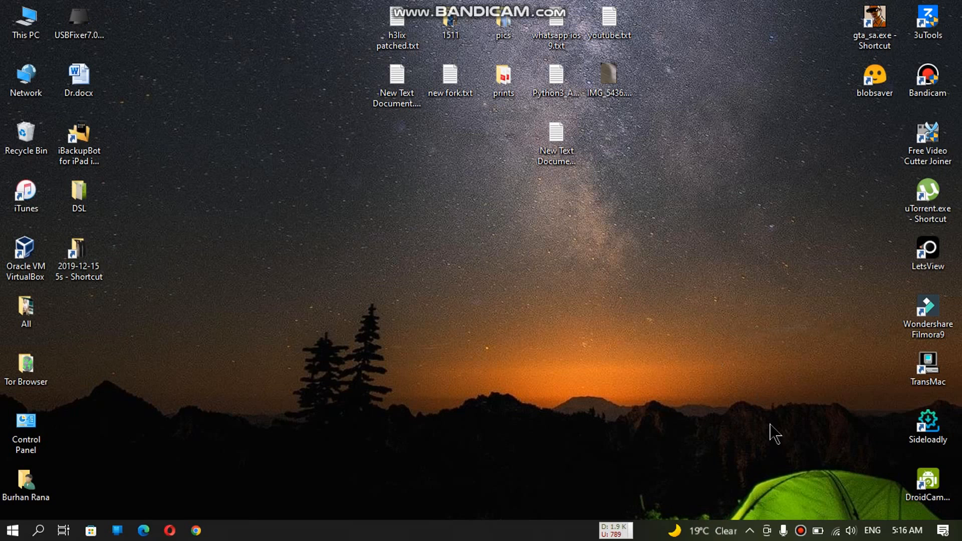
click(749, 530)
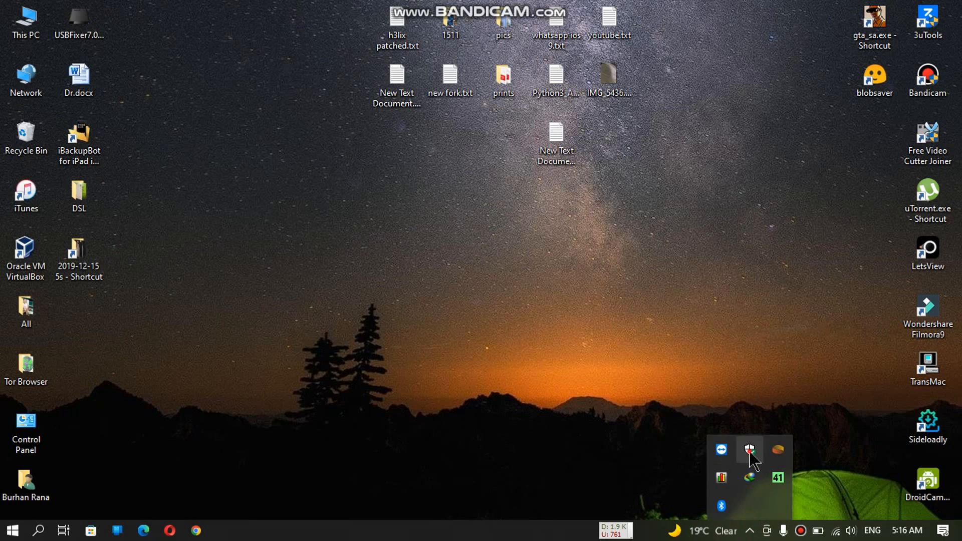
click(748, 449)
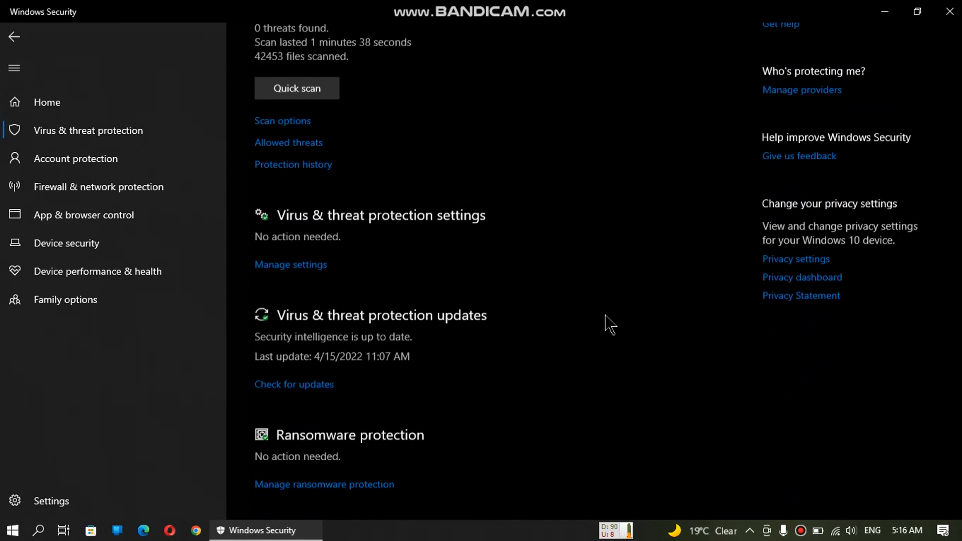
Scroll the virus and threat protection settings to bring Exclusions into view.
scroll(up, 3)
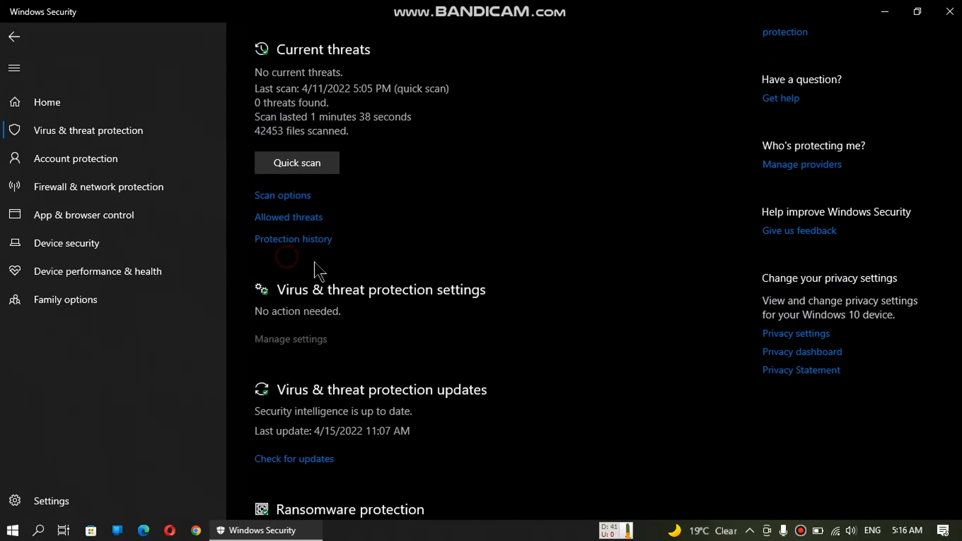
scroll(down, 3)
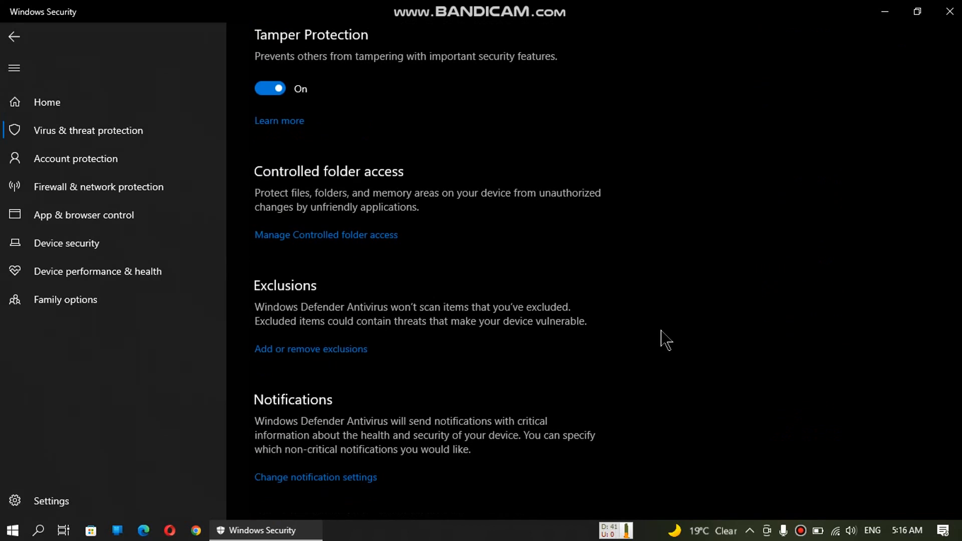
mouse_move(652, 294)
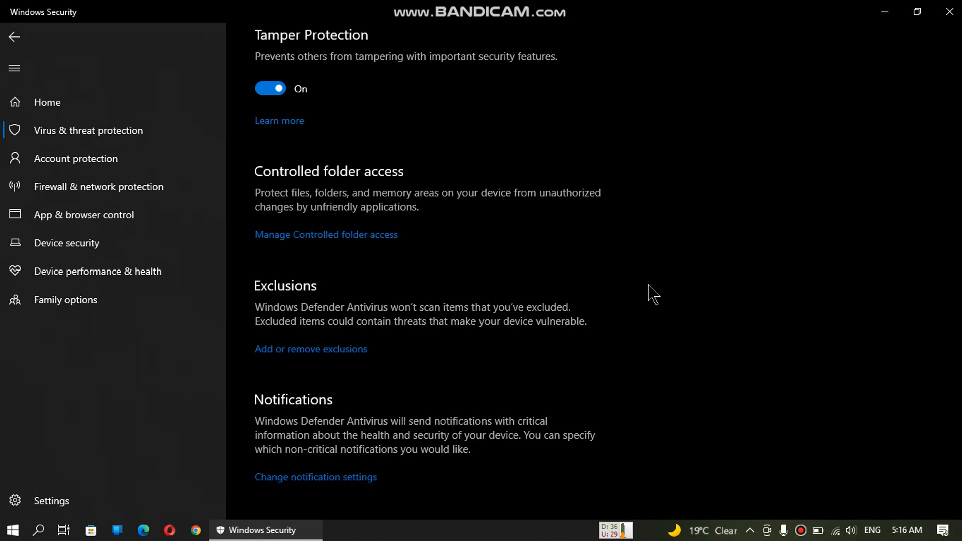
mouse_move(399, 255)
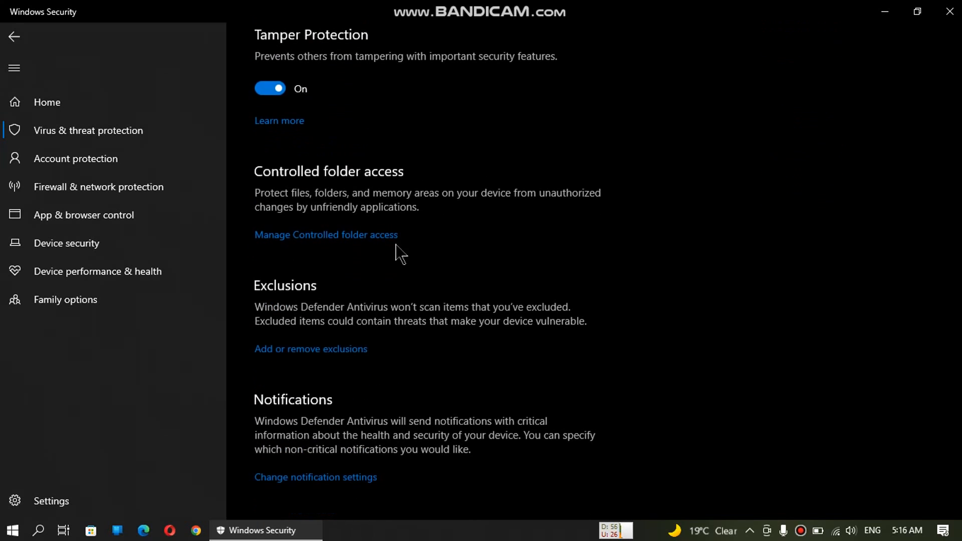
mouse_move(283, 302)
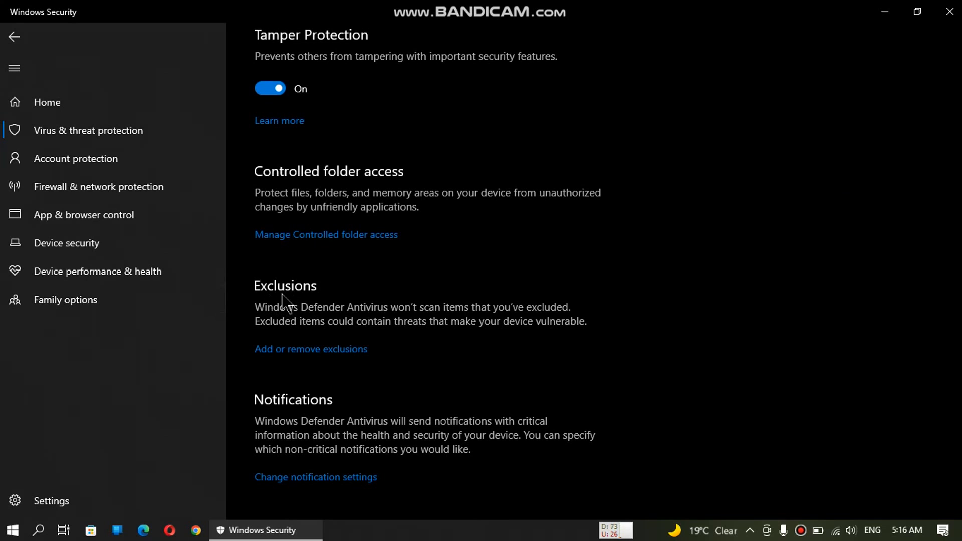
mouse_move(311, 360)
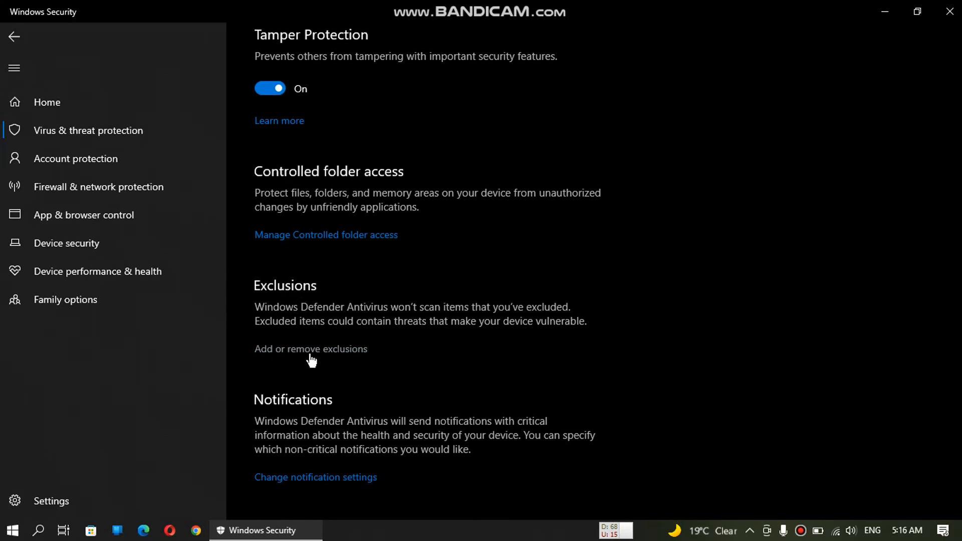
Add a folder exclusion for Downloads (F:)\Jailbreak under Add or remove exclusions.
click(310, 348)
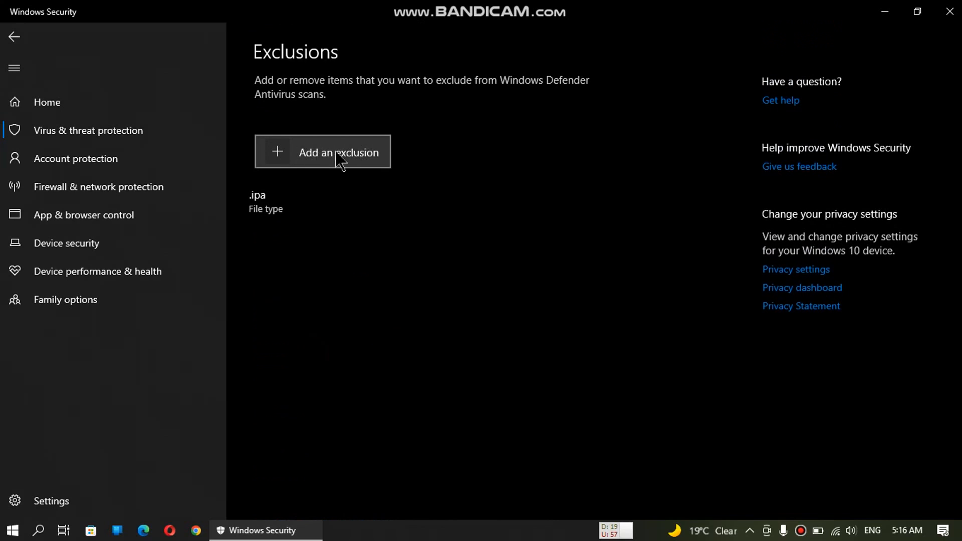
click(338, 152)
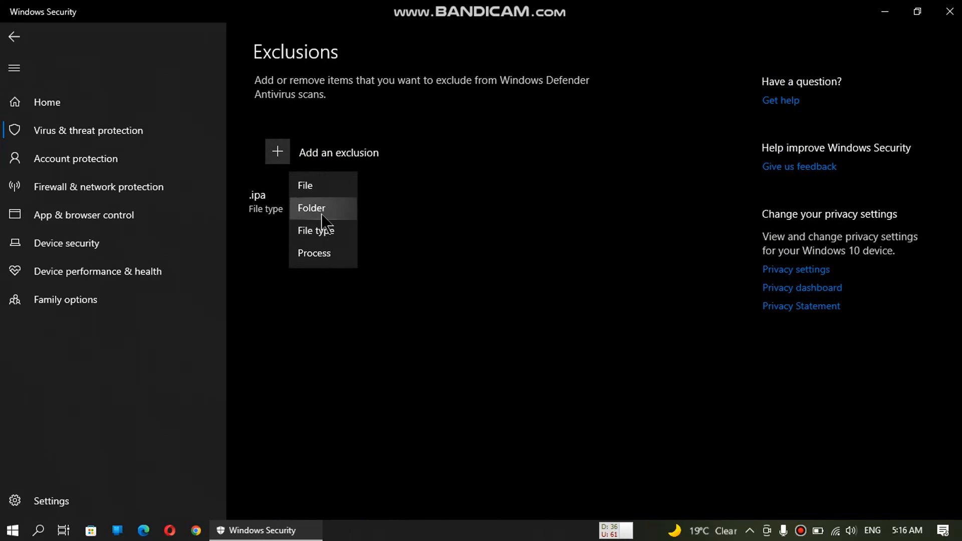
click(311, 207)
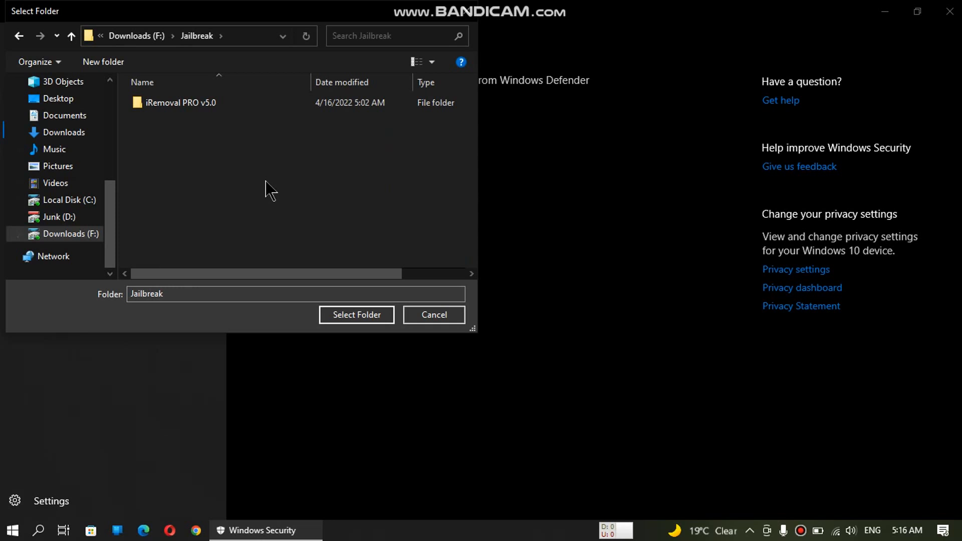
click(356, 314)
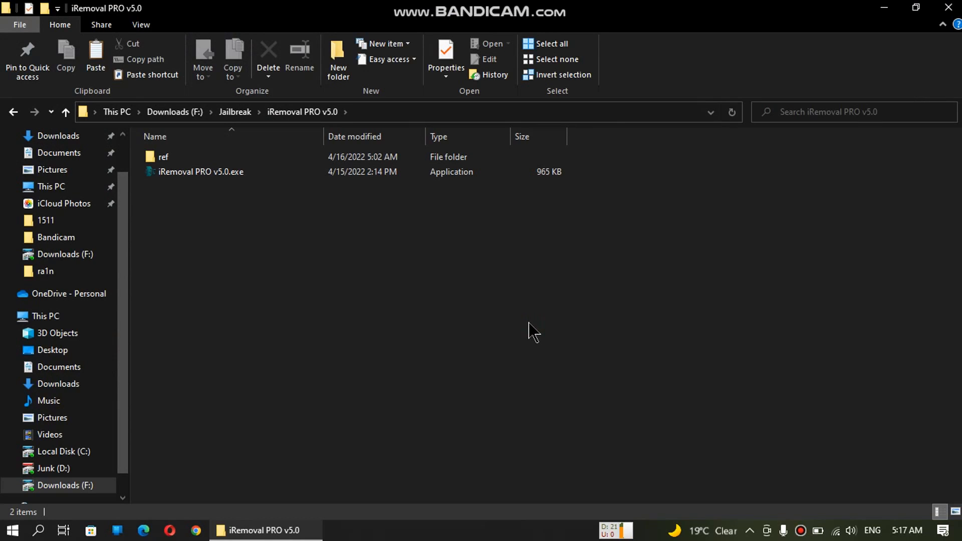
Run iRemoval PRO v5.0.exe as administrator again.
right_click(200, 172)
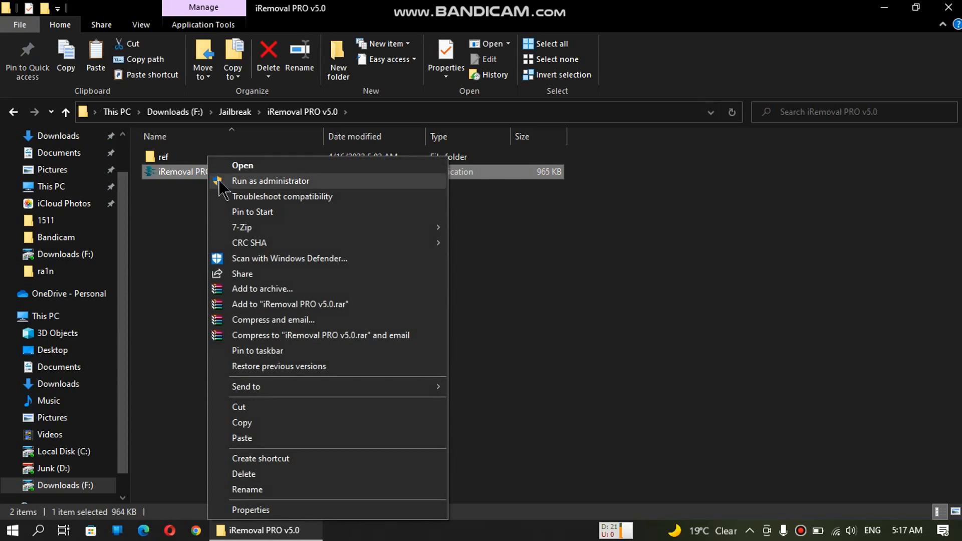
click(243, 165)
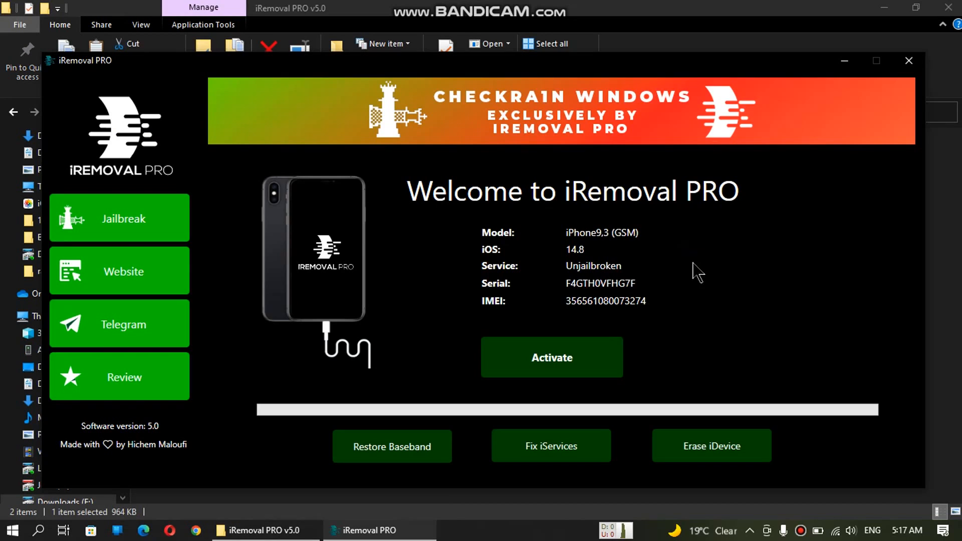
mouse_move(703, 279)
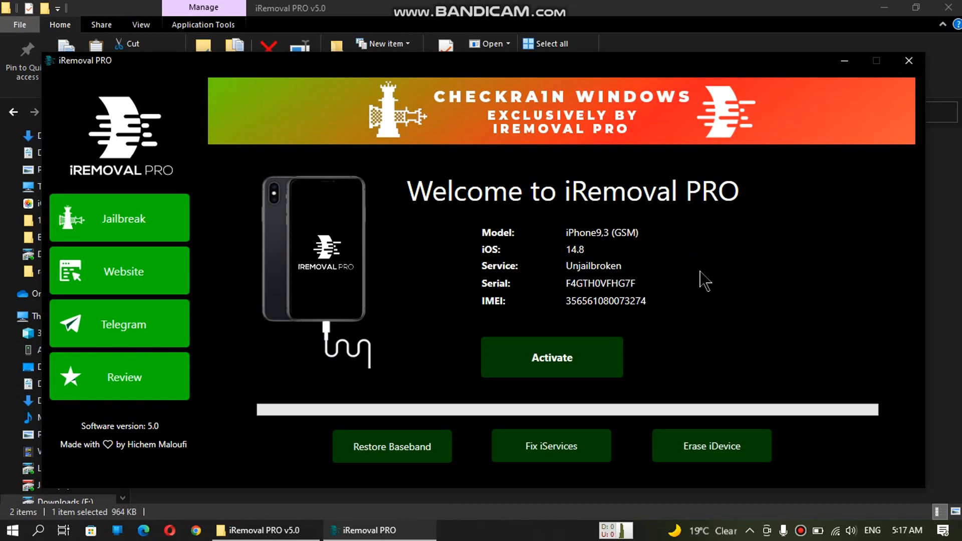
mouse_move(693, 304)
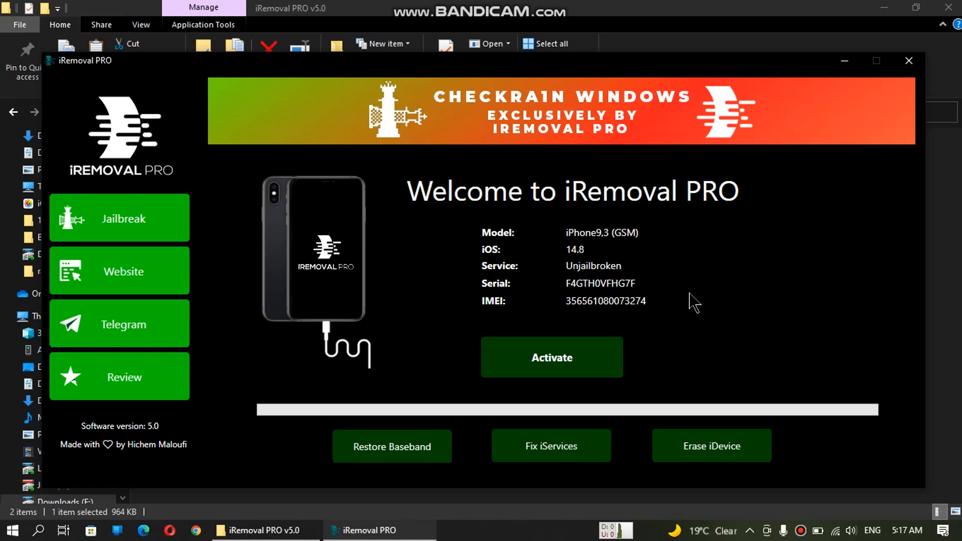
Reopen checkra1n and tick 'Allow untested iOS/iPadOS/tvOS versions' in Options.
click(119, 218)
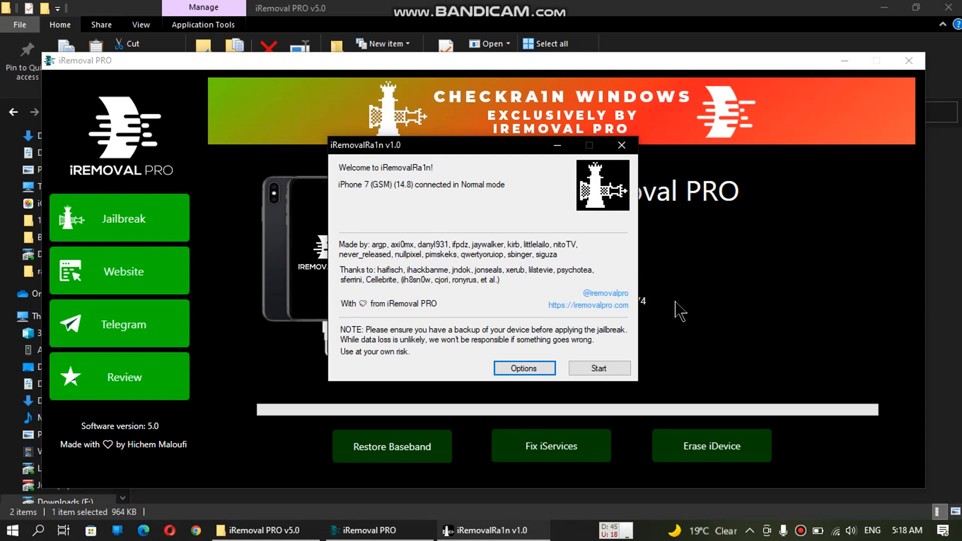
mouse_move(445, 202)
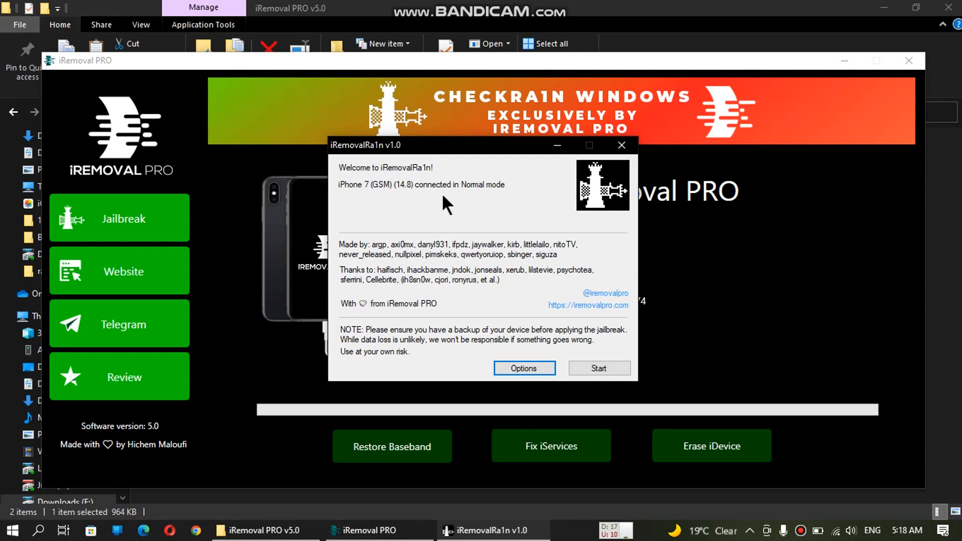
mouse_move(380, 202)
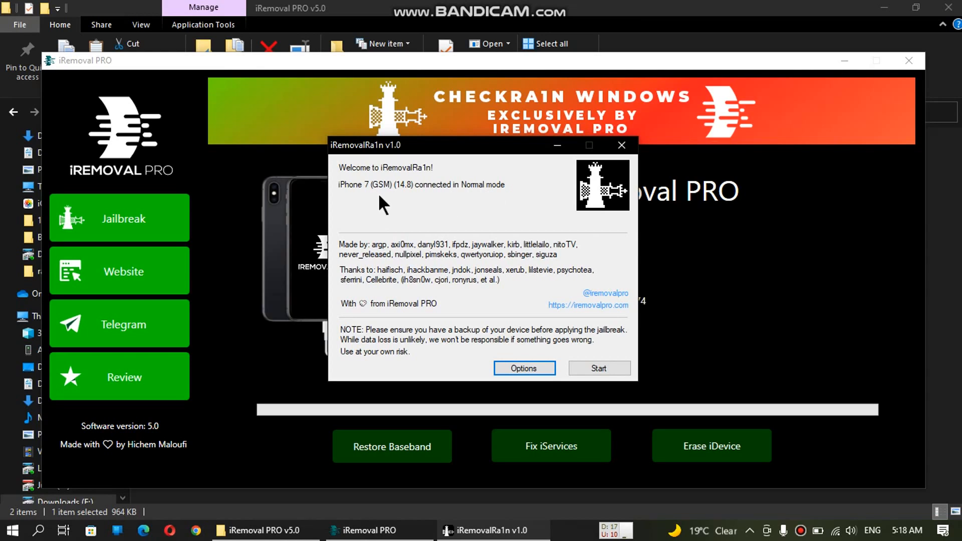
mouse_move(494, 211)
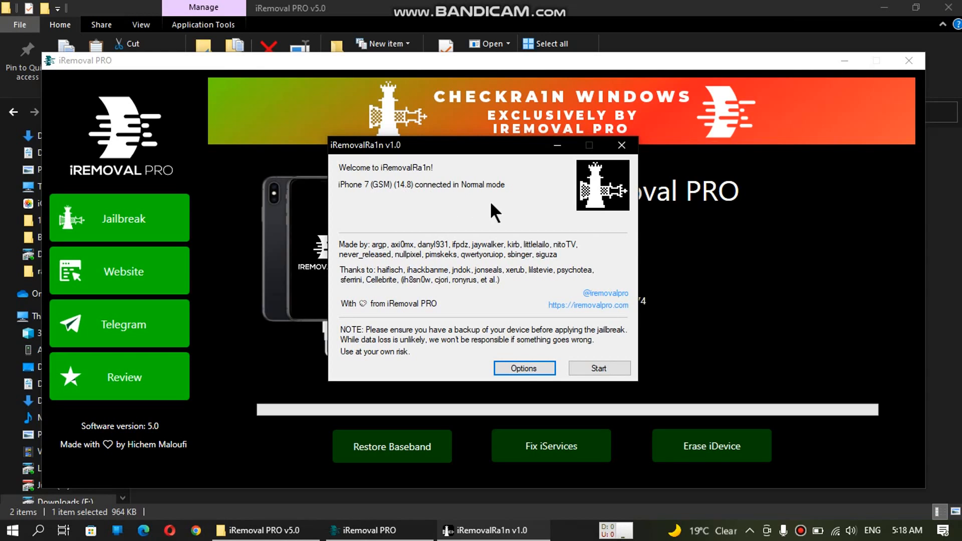
click(524, 368)
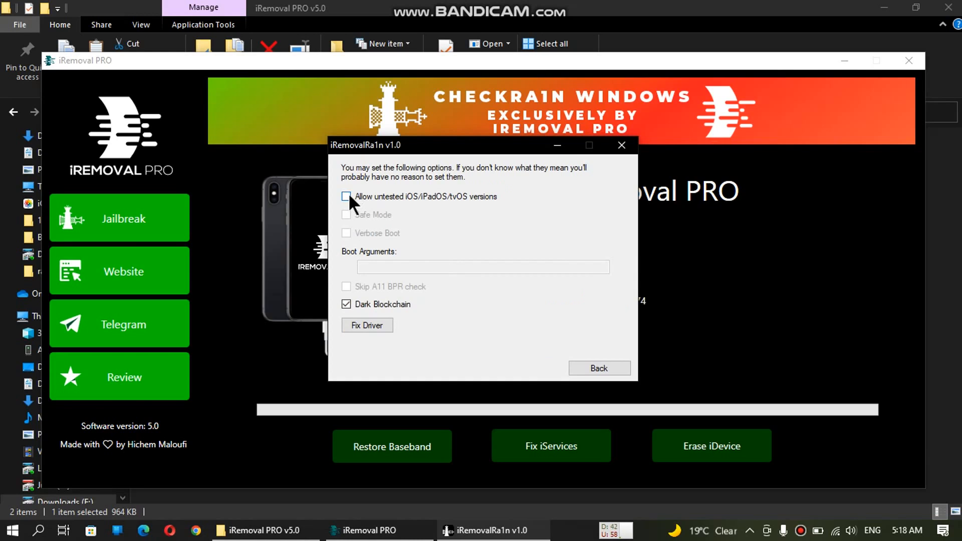
click(347, 196)
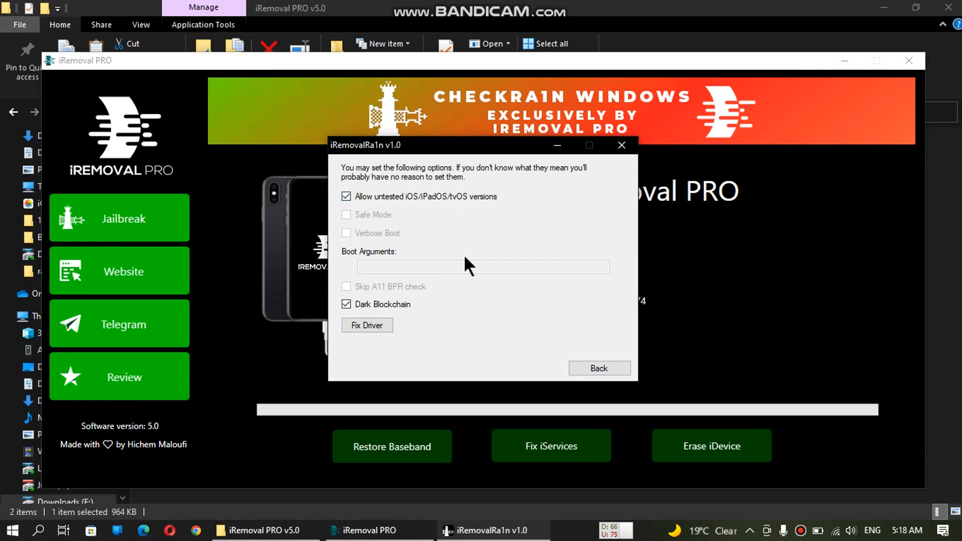
mouse_move(459, 313)
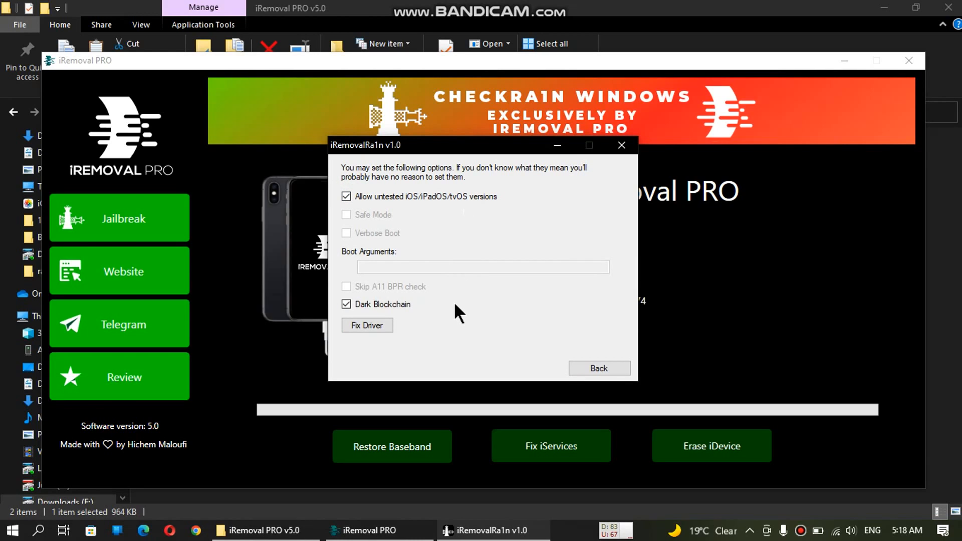
mouse_move(383, 289)
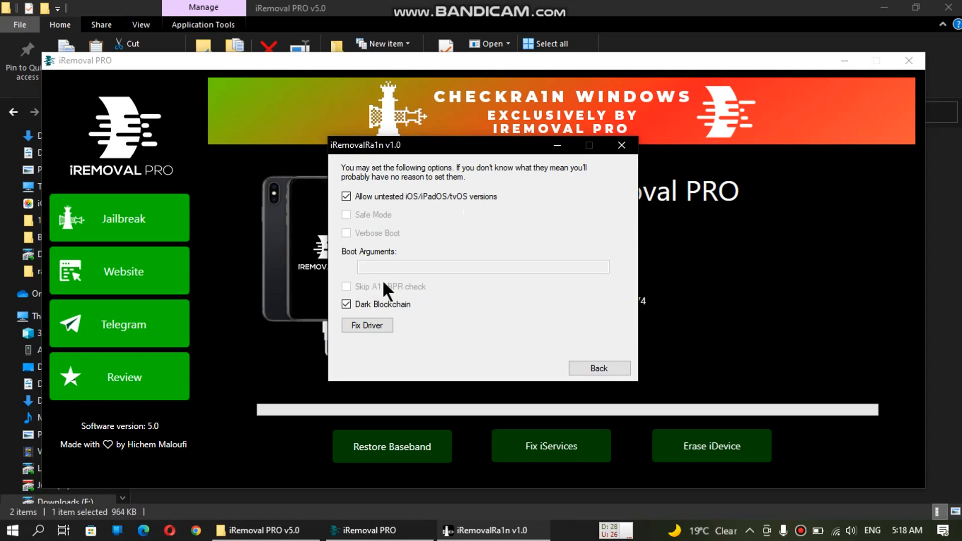
mouse_move(484, 309)
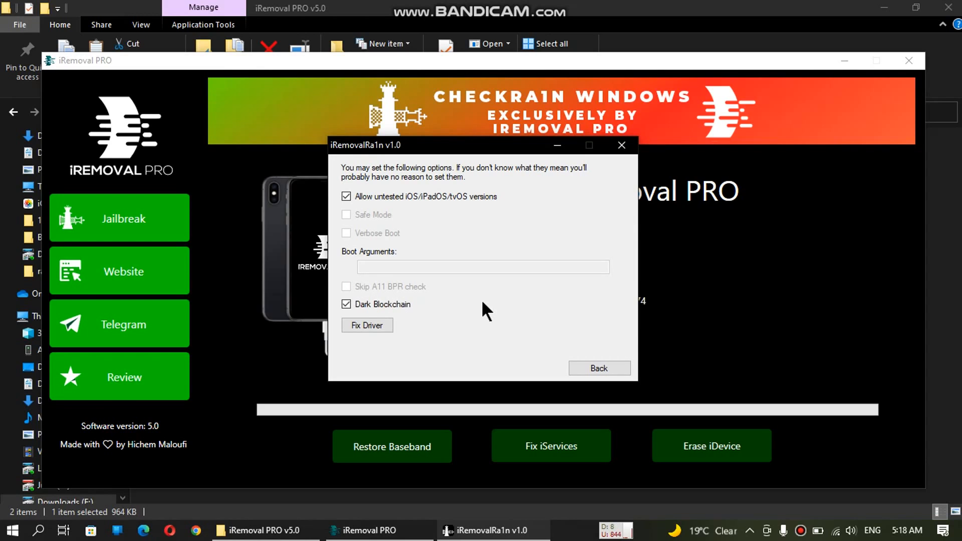
mouse_move(420, 334)
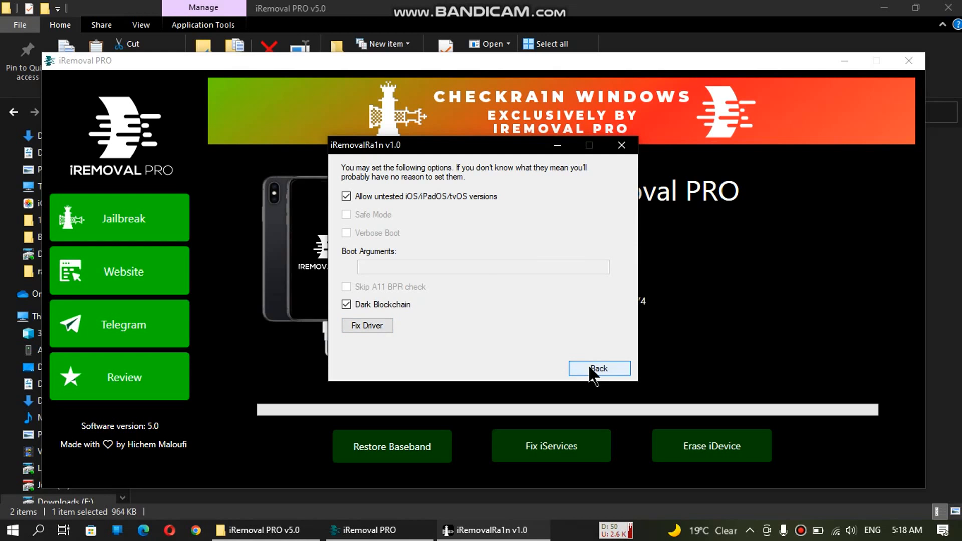
Step through checkra1n's Start, recovery mode and DFU countdown to begin the exploit.
click(598, 368)
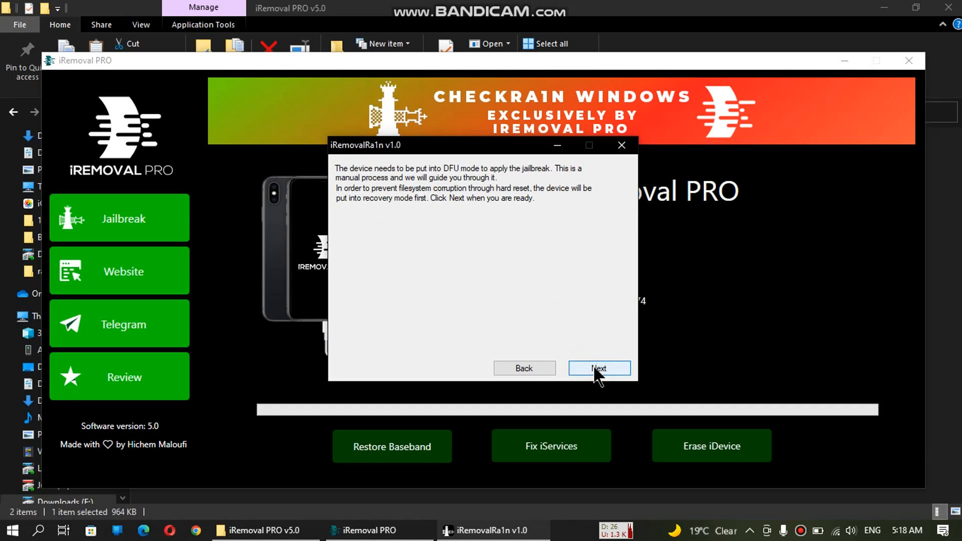
click(598, 368)
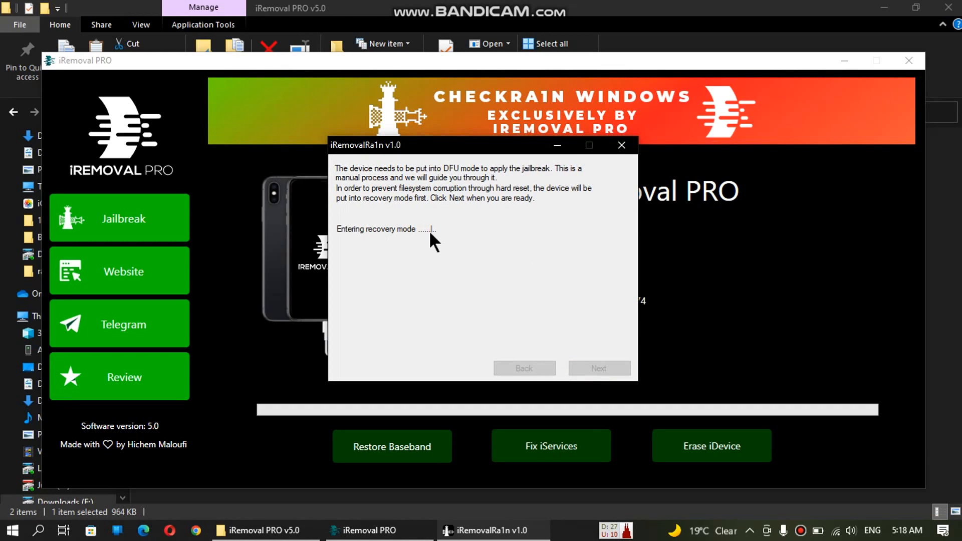
click(599, 368)
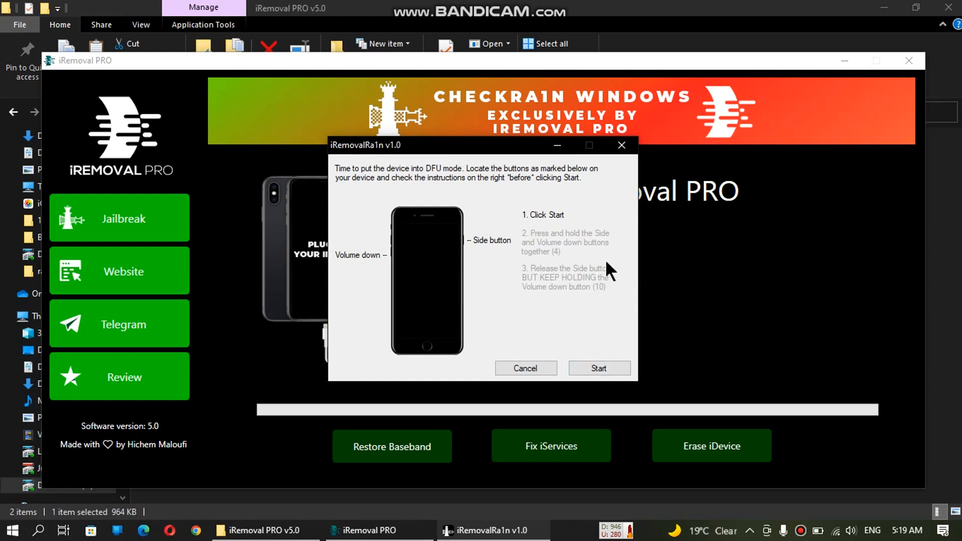
click(598, 369)
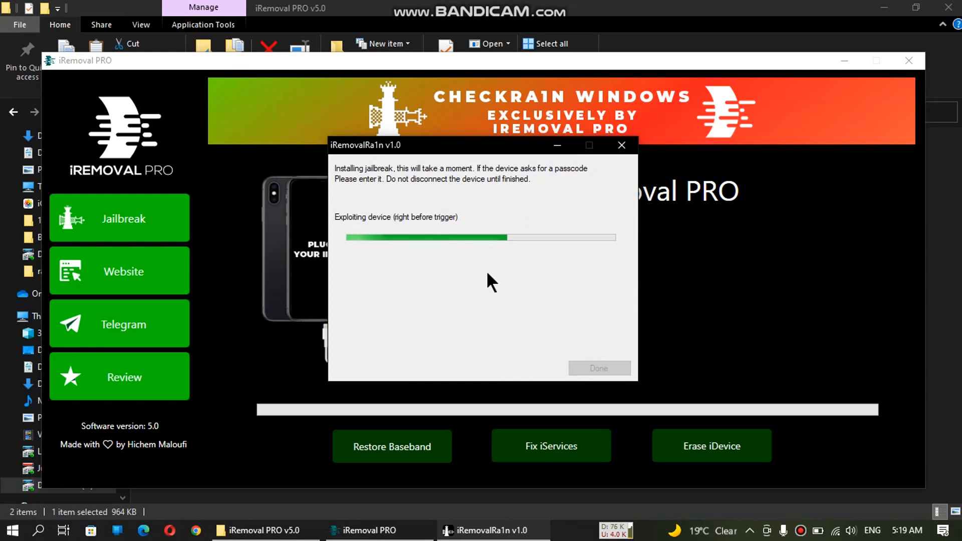
mouse_move(444, 257)
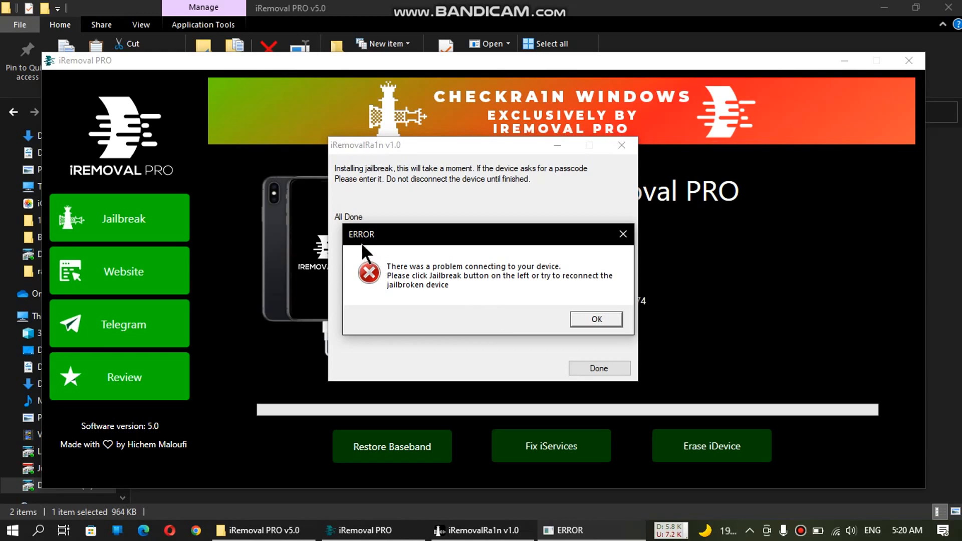
mouse_move(529, 284)
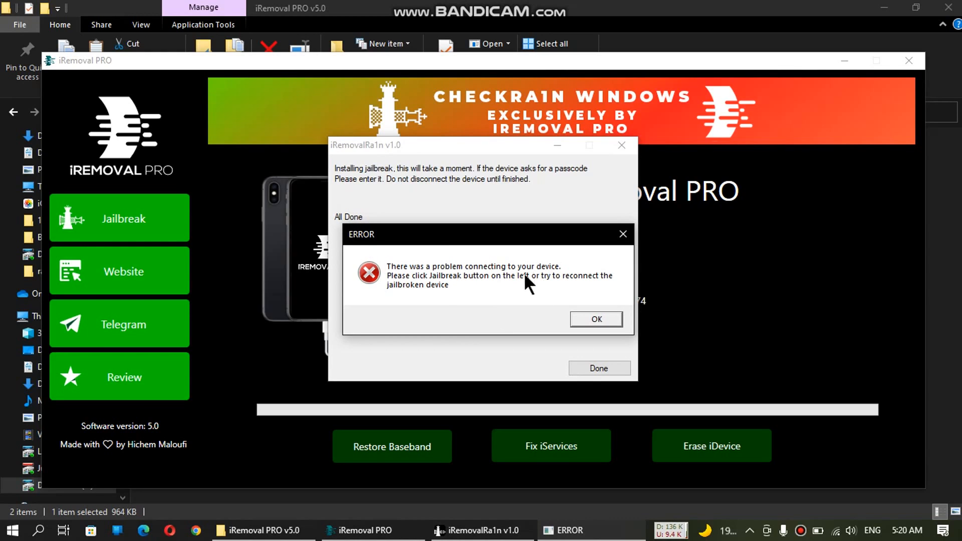
mouse_move(596, 320)
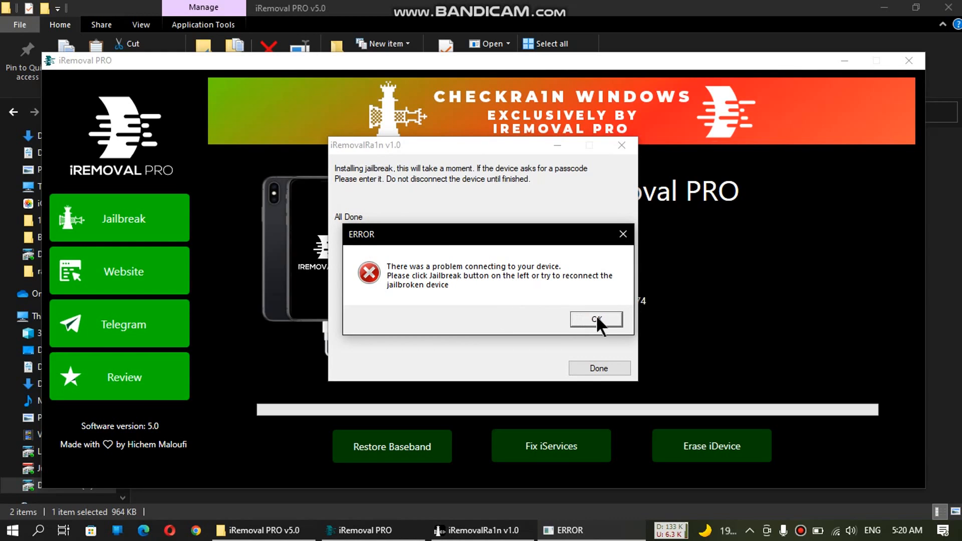
Dismiss the error, open checkra1n on the mirrored iPhone's second page, and install Cydia.
click(595, 320)
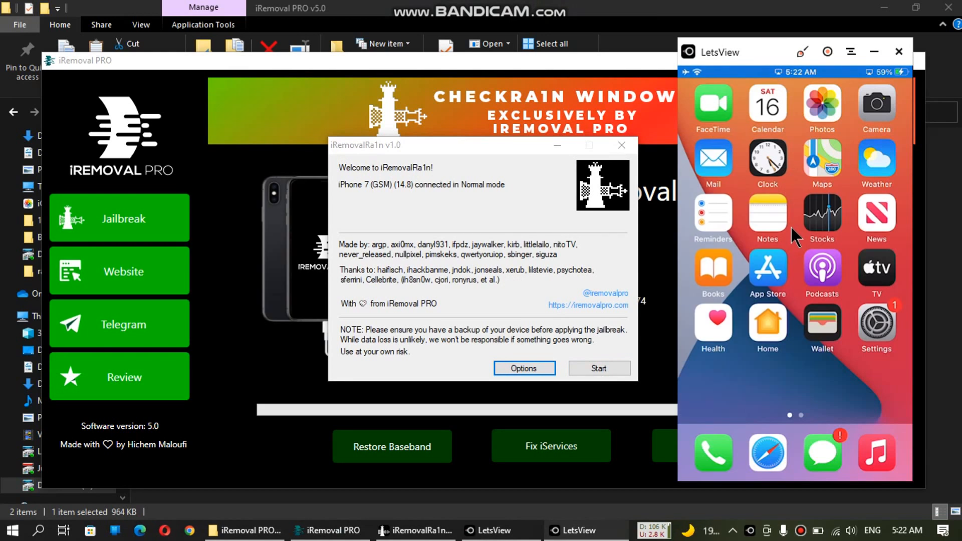
scroll(left, 3)
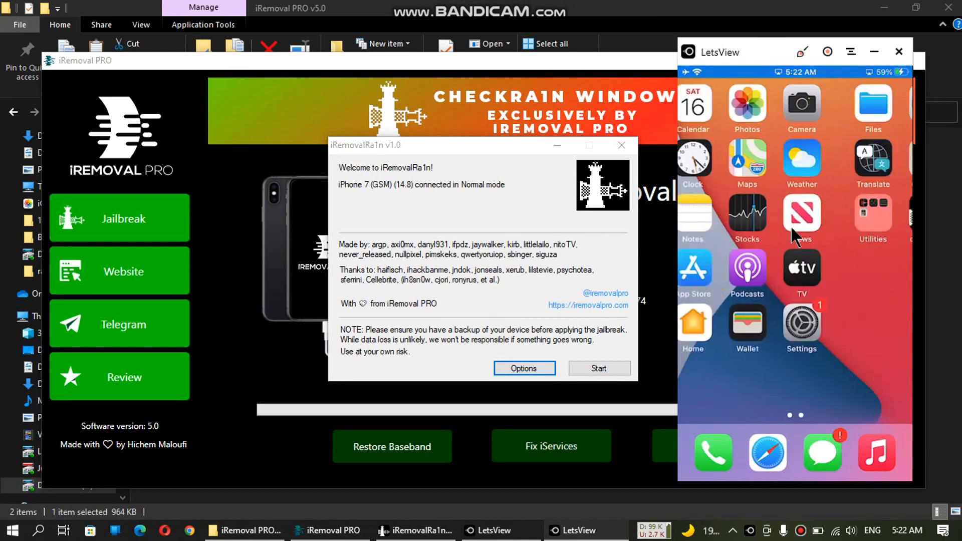
scroll(left, 3)
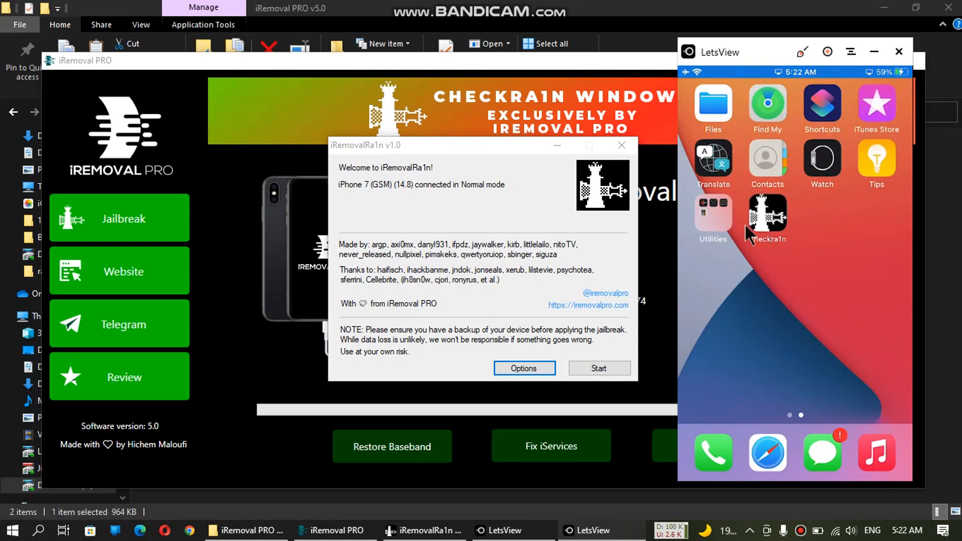
mouse_move(873, 342)
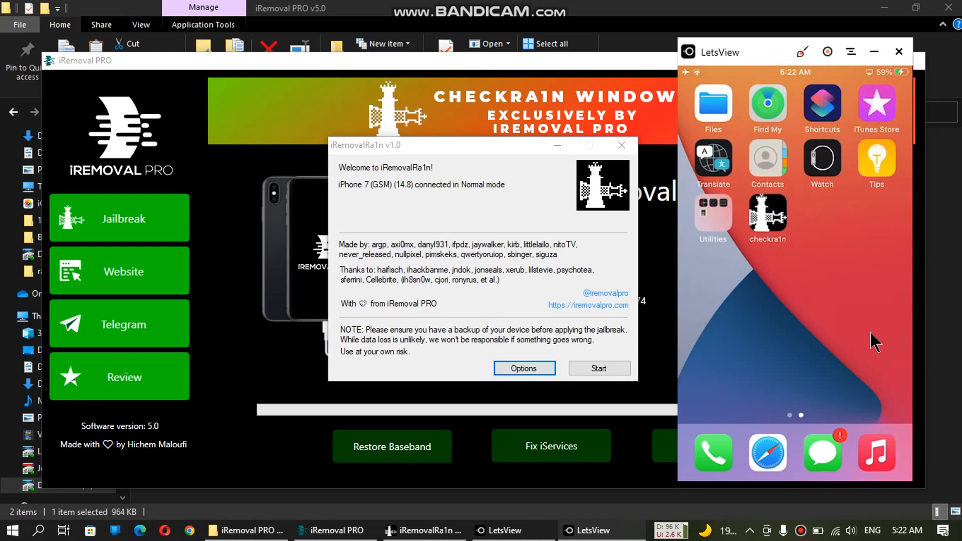
click(765, 215)
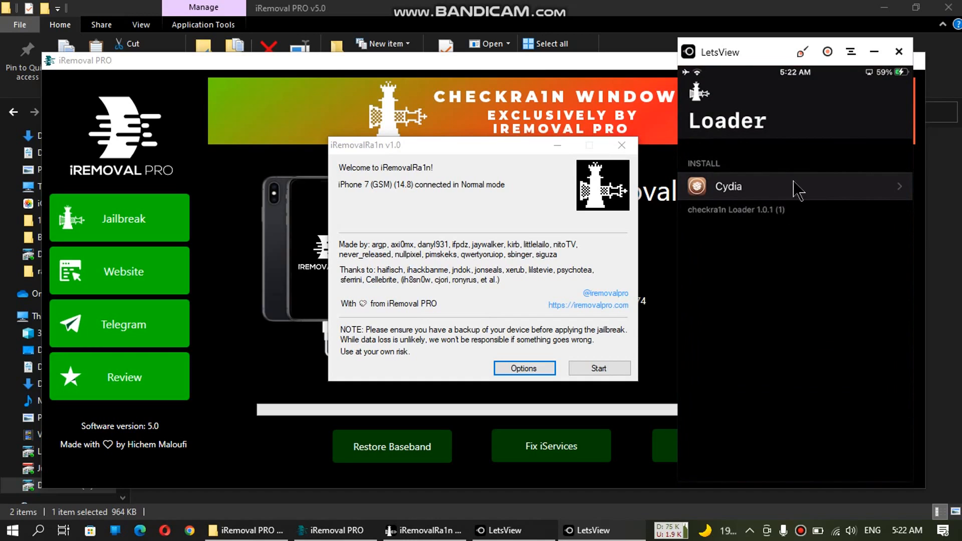
click(793, 186)
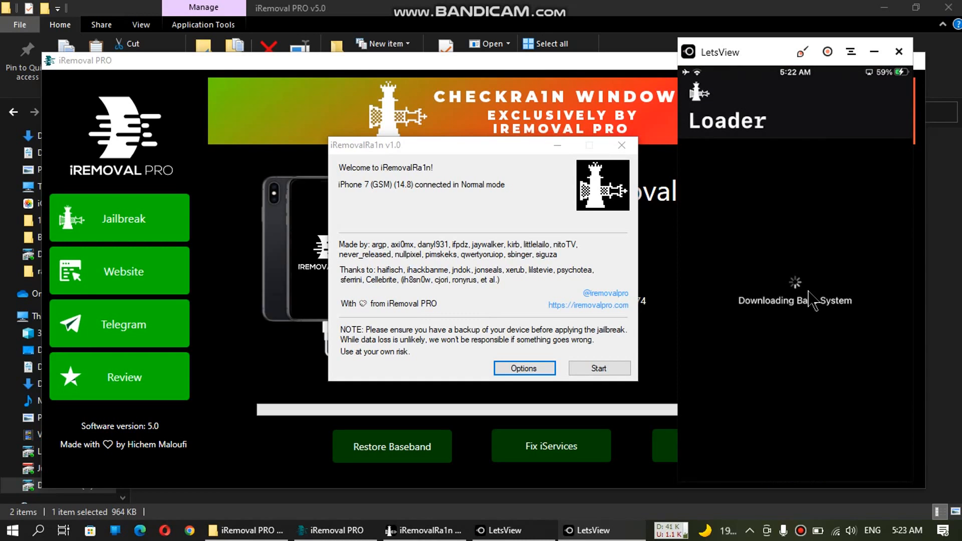
mouse_move(796, 360)
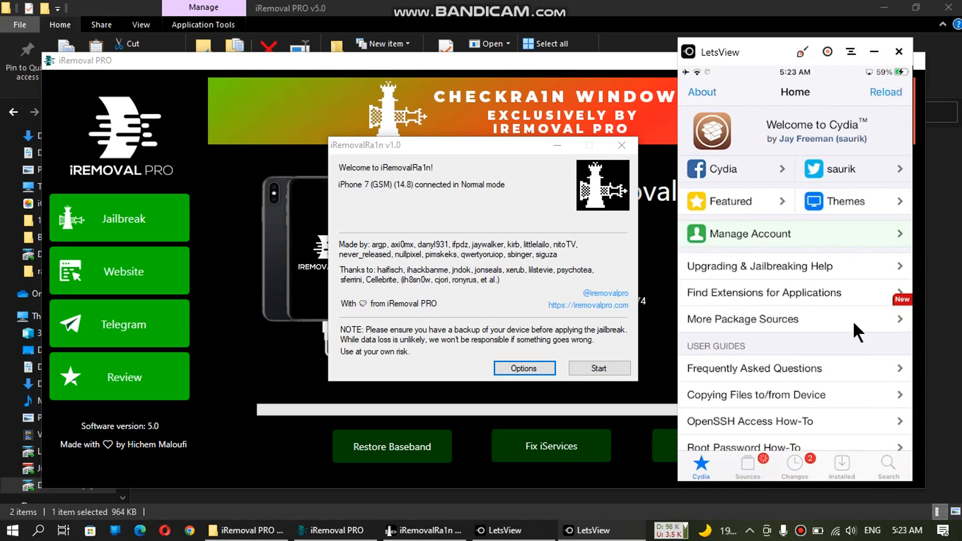
Scroll down Cydia's Home page in LetsView toward the version footer.
scroll(down, 3)
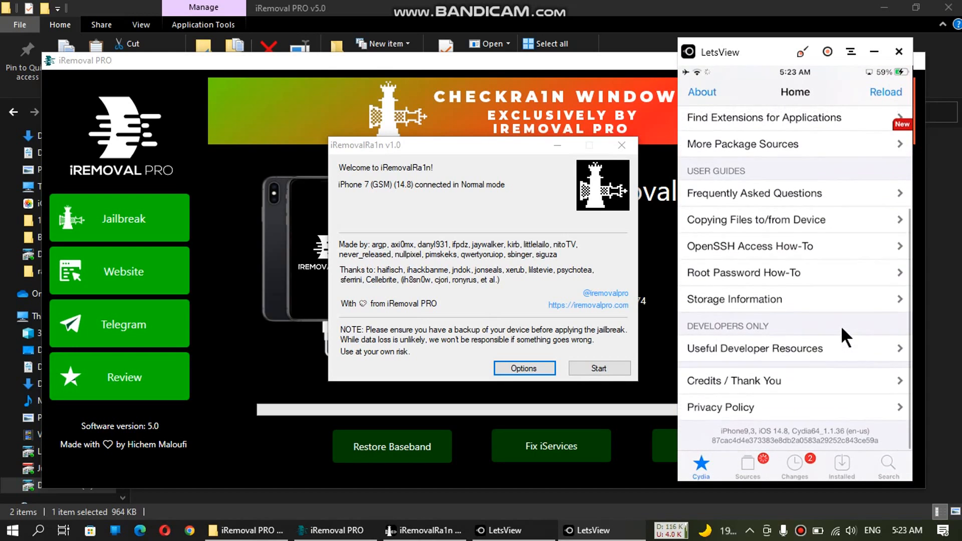
mouse_move(812, 426)
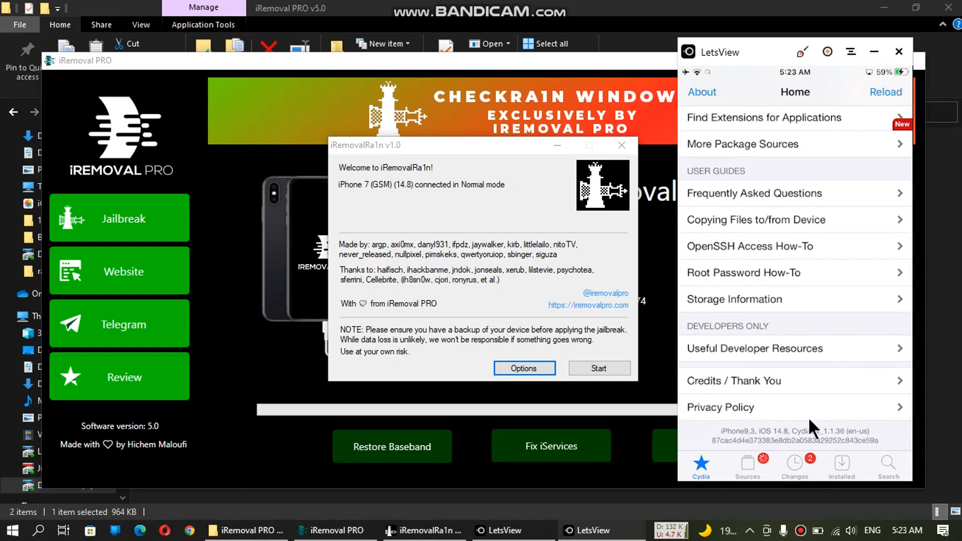
mouse_move(795, 433)
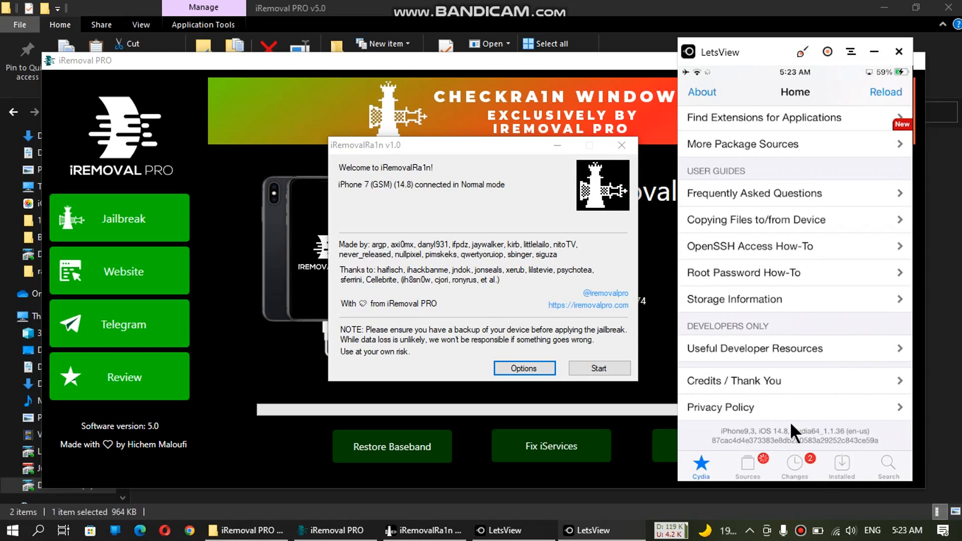
mouse_move(846, 333)
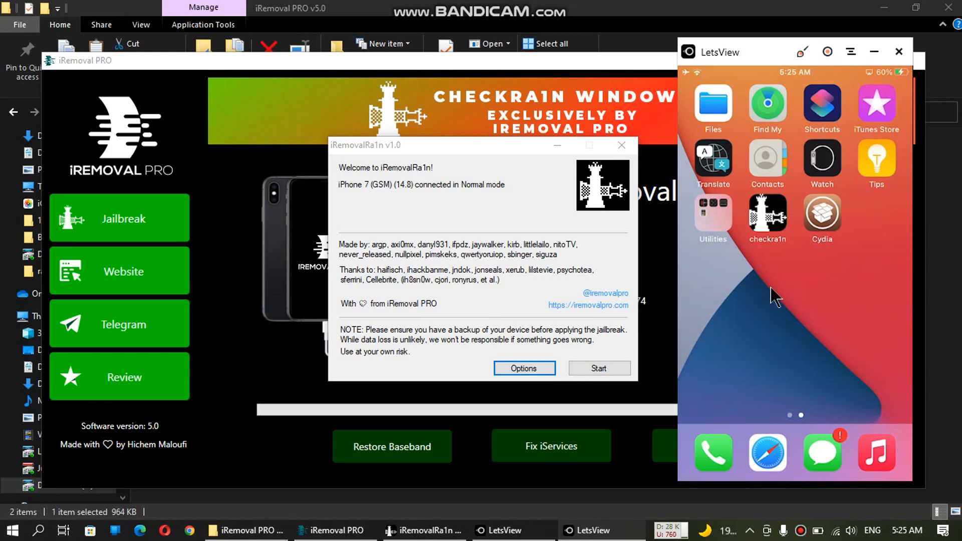
mouse_move(795, 309)
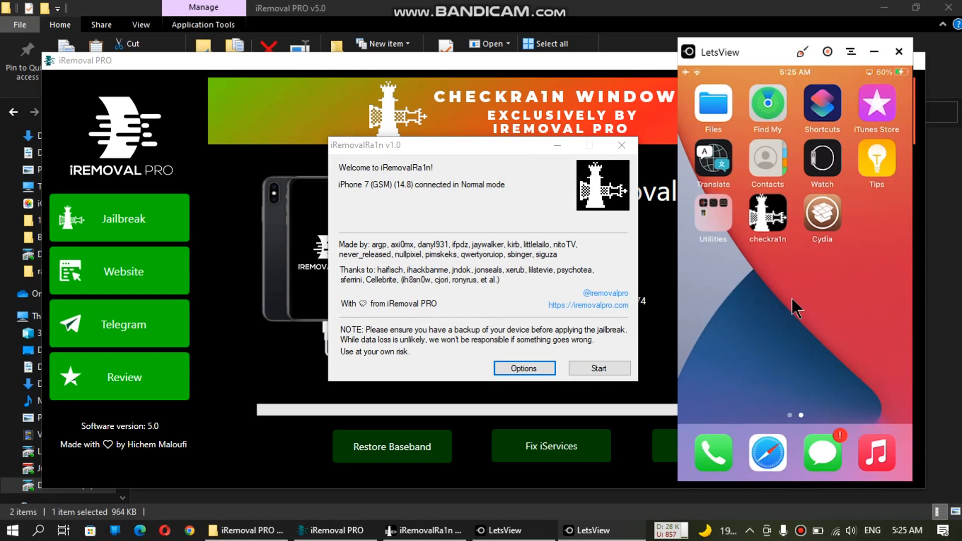